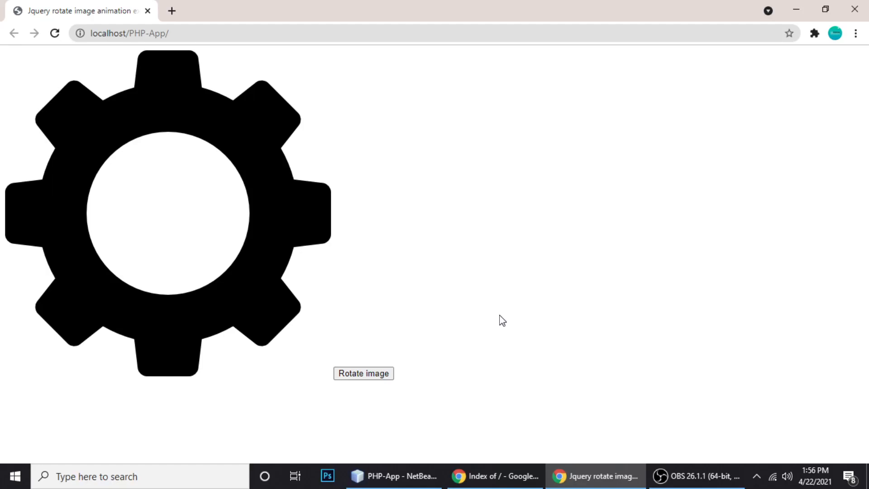
pyautogui.moveTo(436, 315)
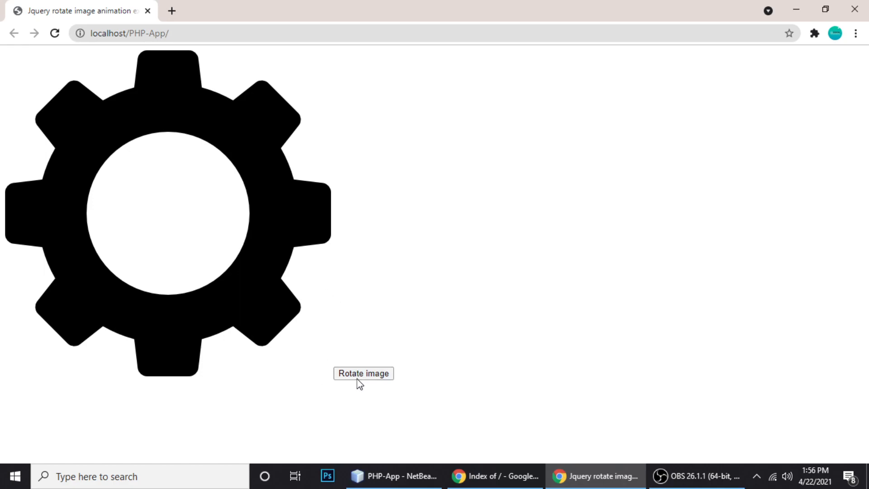
# - Run the gear rotation several times on the browser page before returning to the editor
pyautogui.click(363, 373)
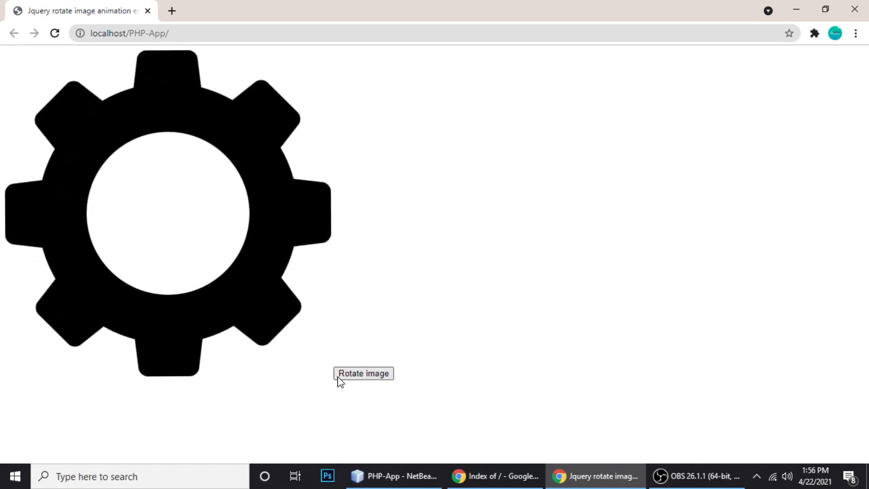
pyautogui.click(363, 374)
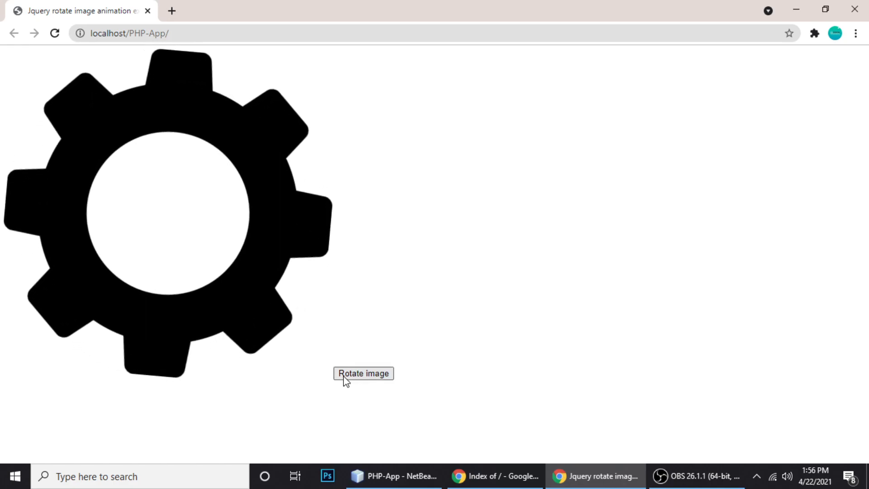
pyautogui.click(364, 373)
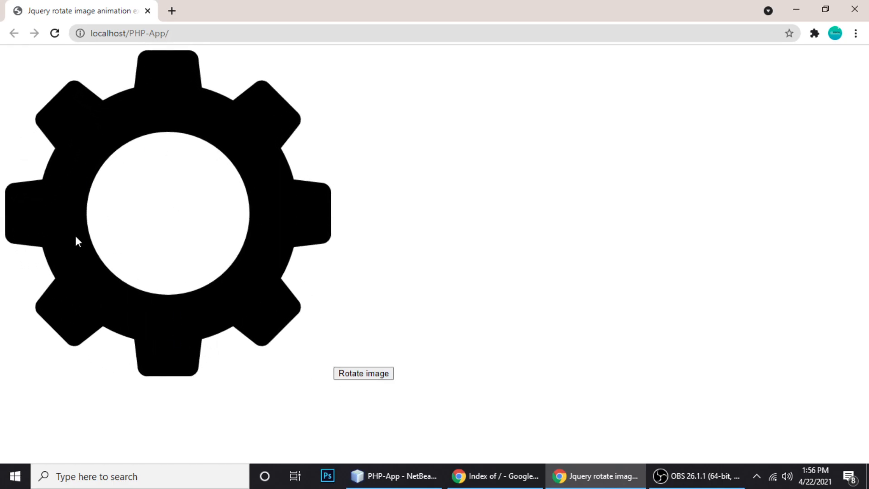
pyautogui.click(364, 373)
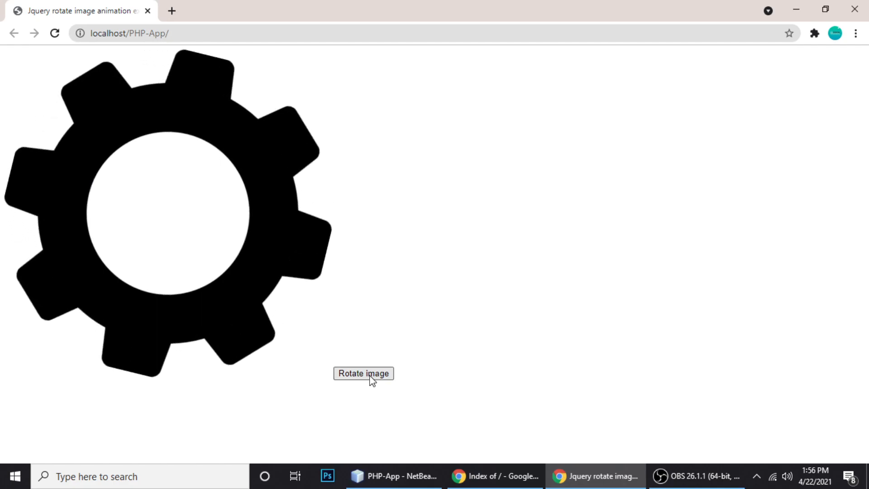
pyautogui.click(363, 373)
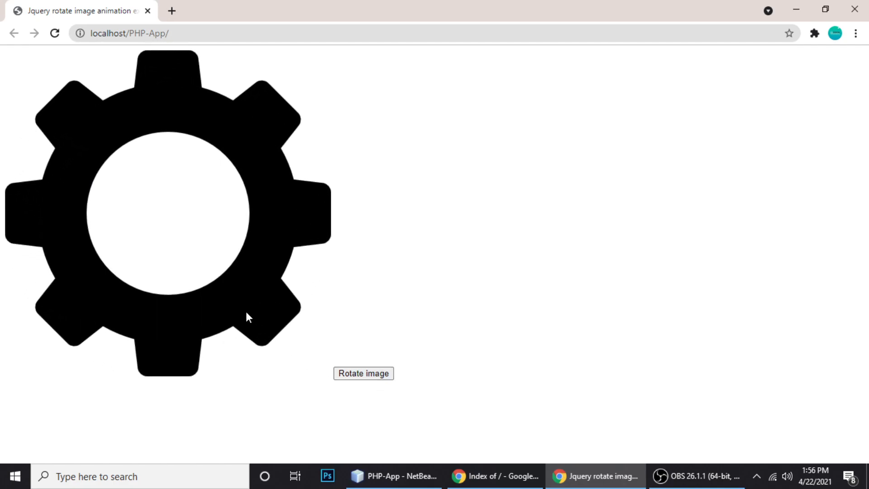
pyautogui.click(363, 373)
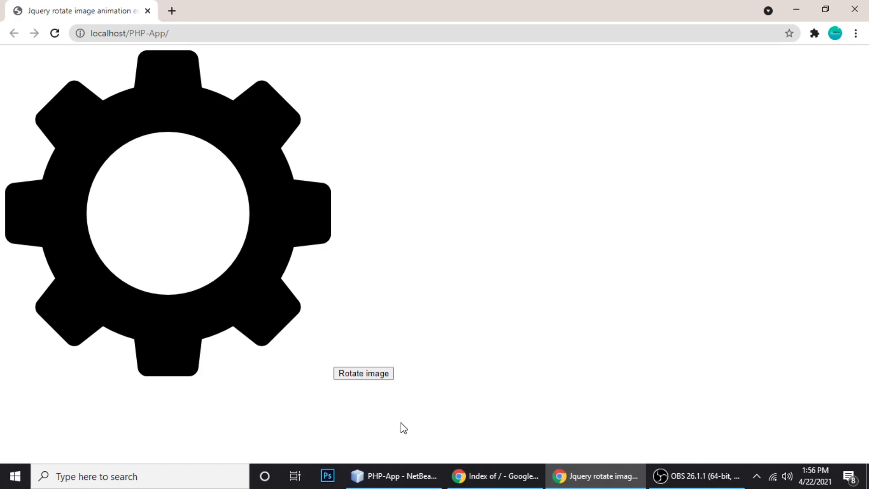
pyautogui.click(394, 476)
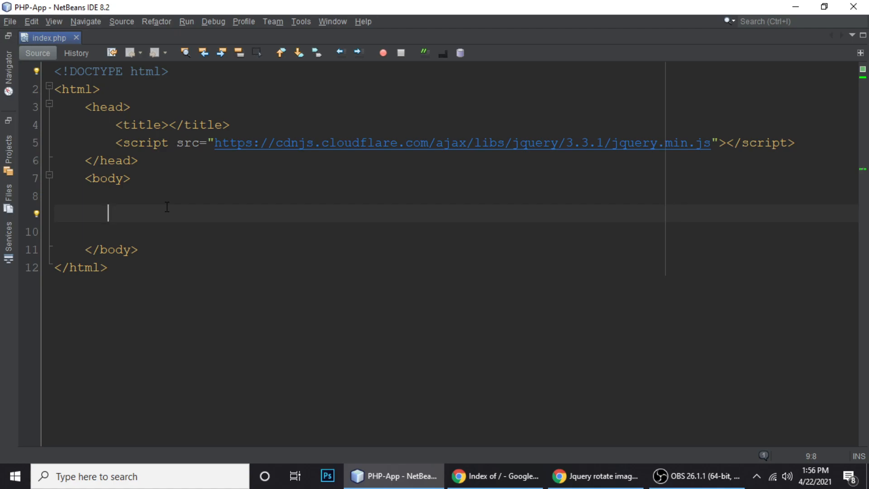
pyautogui.moveTo(105, 143)
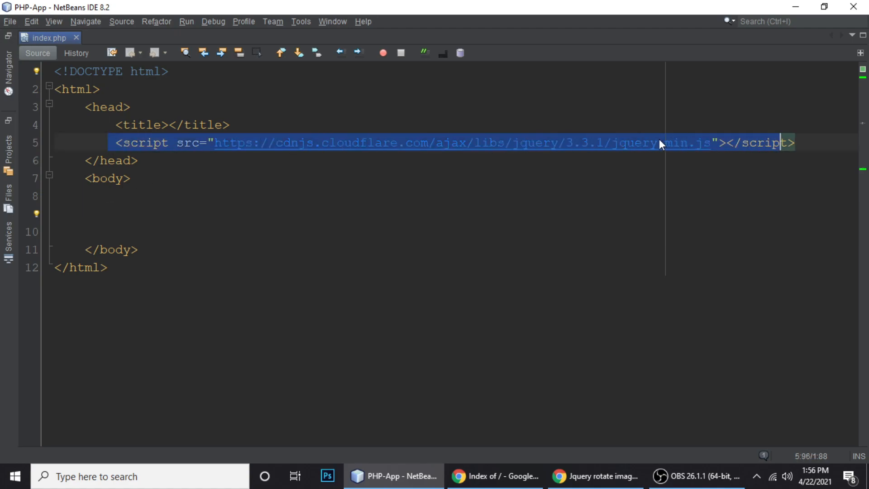
# - Start an <img src=""> tag on a fresh line in the body of index.php
pyautogui.doubleClick(641, 142)
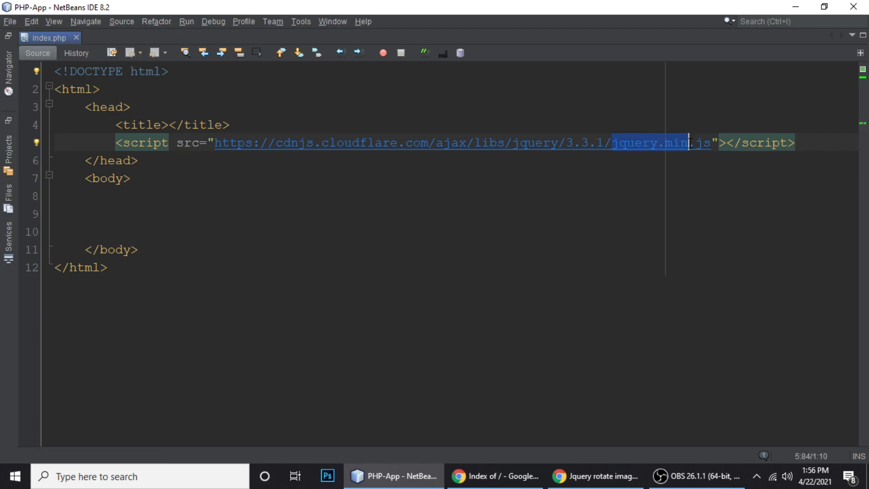
pyautogui.press('Enter')
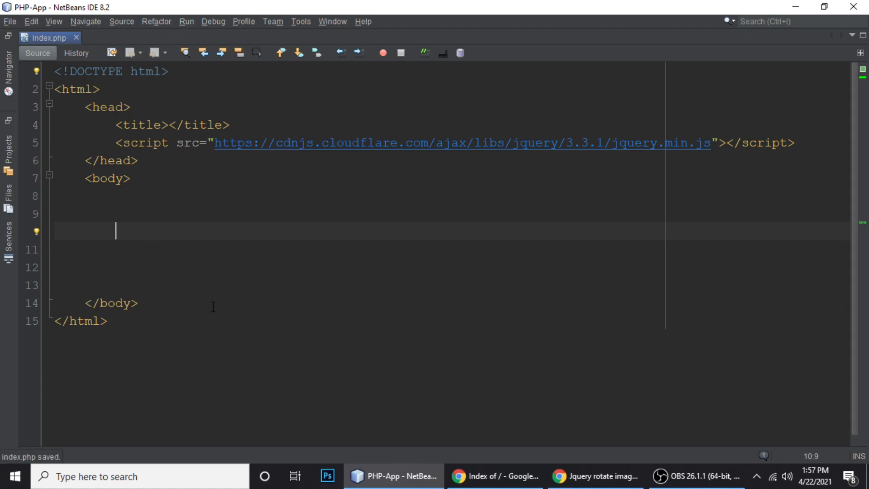
pyautogui.write('<>')
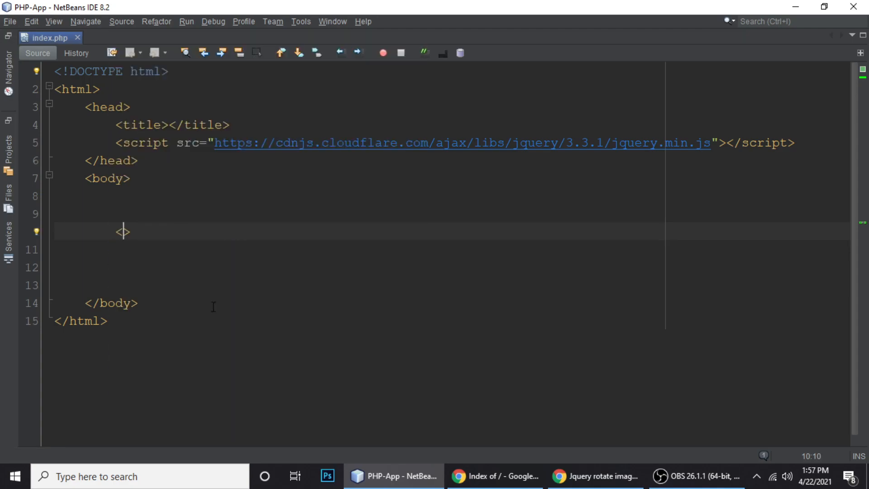
pyautogui.write('img')
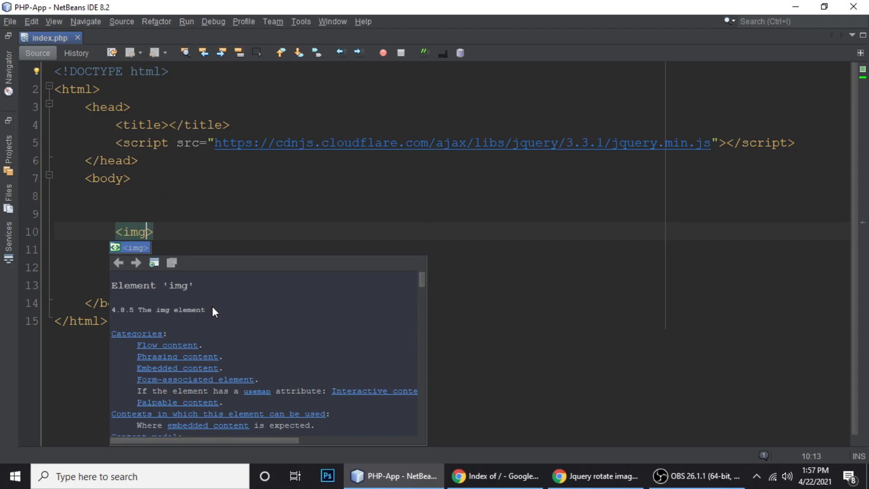
pyautogui.write('sr')
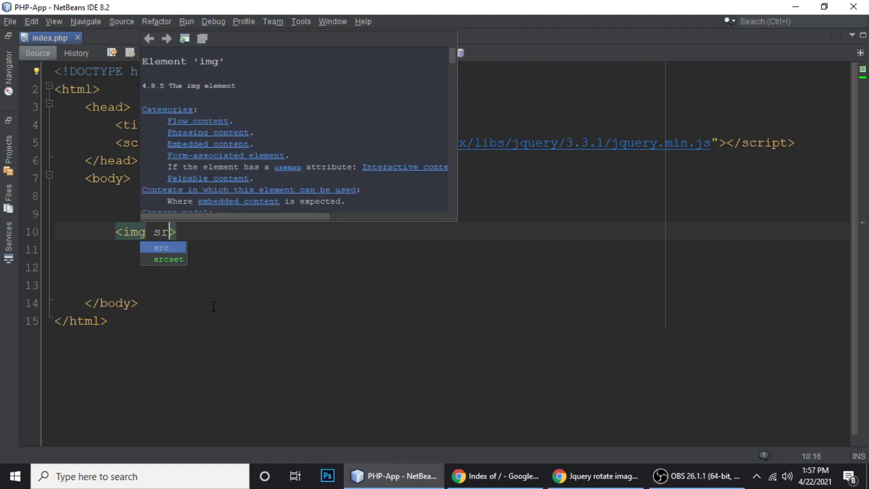
# - Copy the gear image's address from the Chrome page
pyautogui.click(596, 476)
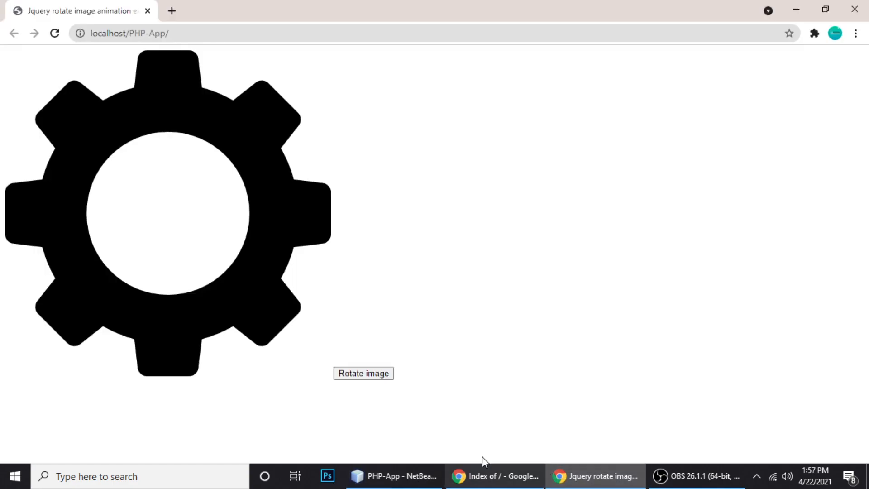
pyautogui.rightClick(256, 269)
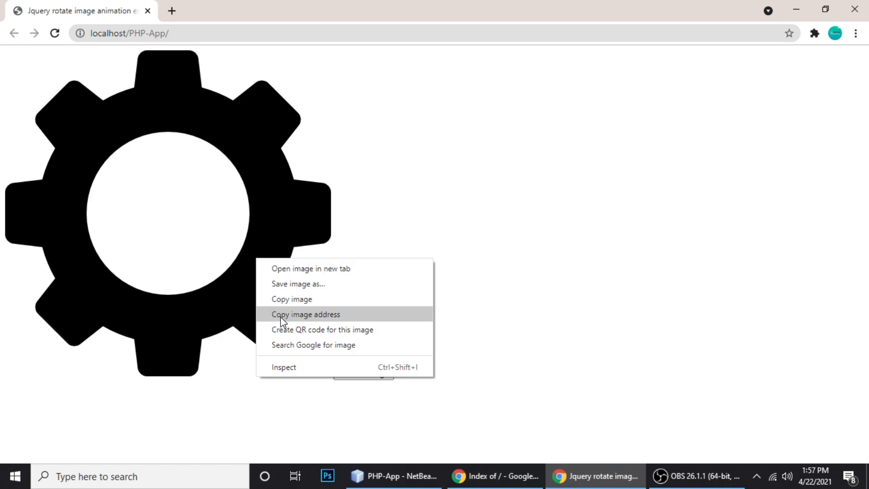
pyautogui.click(394, 476)
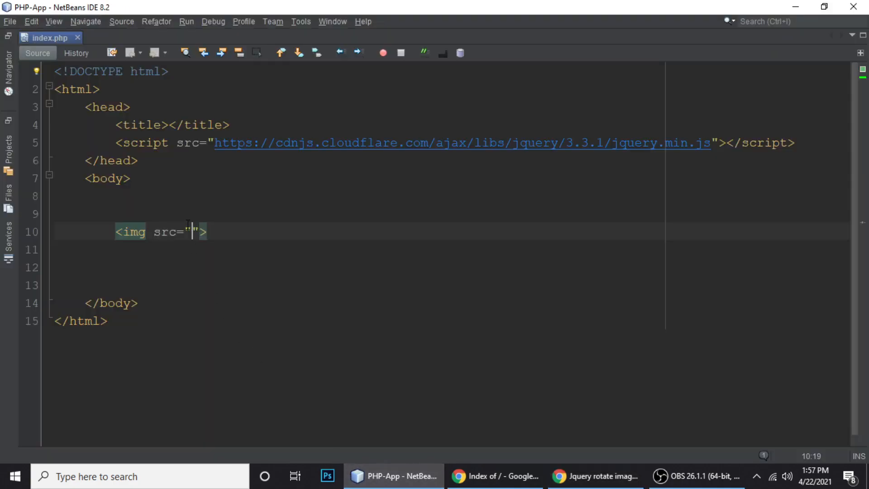
pyautogui.write('https://image.flaticon.com/icons/png/512/40/40031.png')
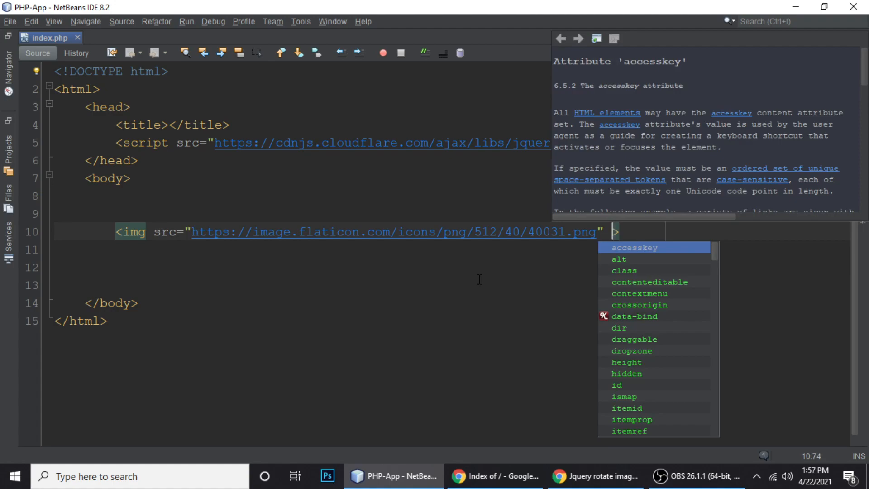
pyautogui.press('ctrl+s')
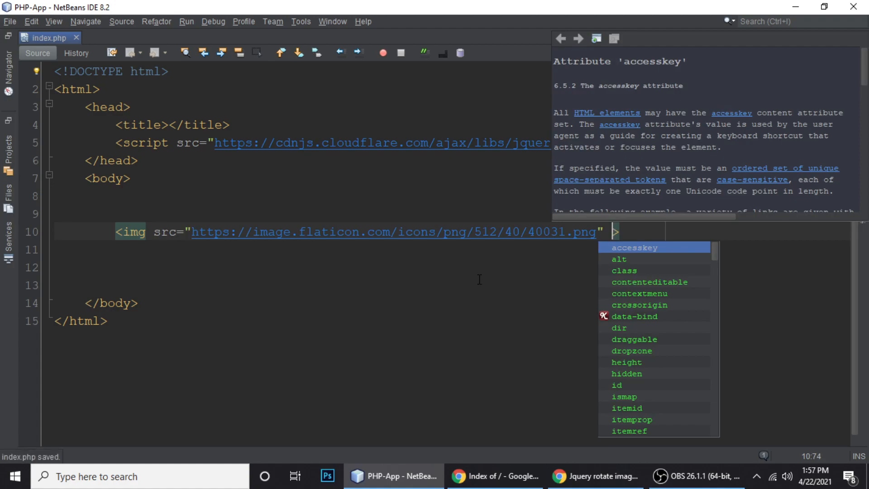
pyautogui.press('Escape')
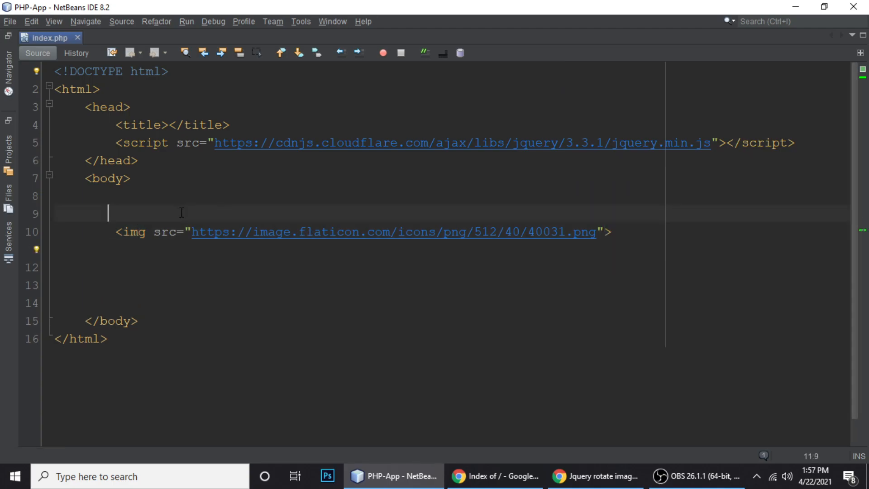
pyautogui.press('Backspace')
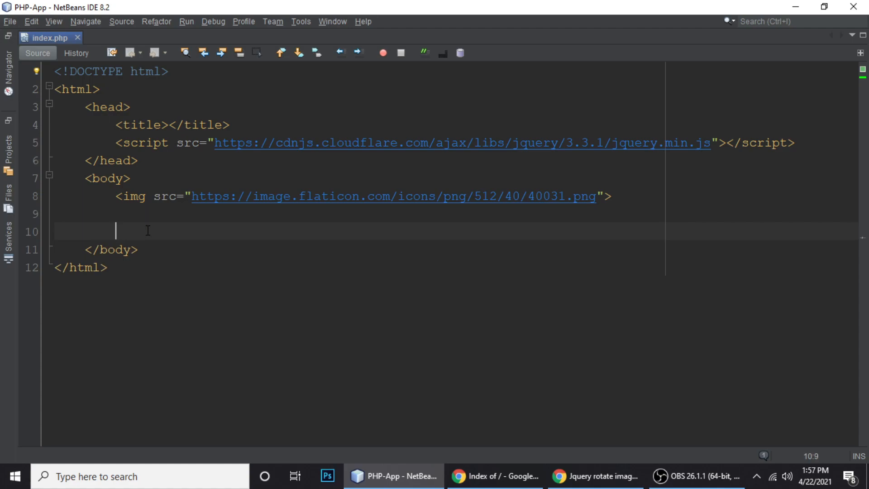
# - Add an empty <script></script> block below the image tag
pyautogui.write('<>')
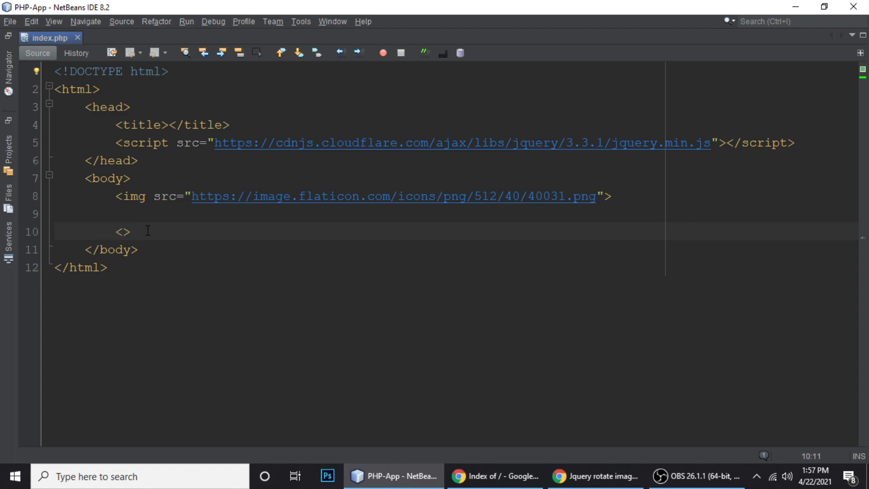
pyautogui.write('scrit')
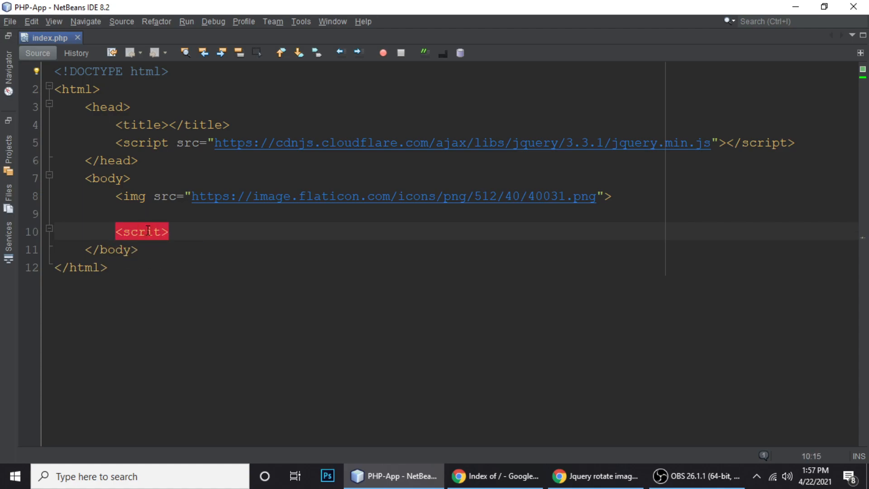
pyautogui.write('p')
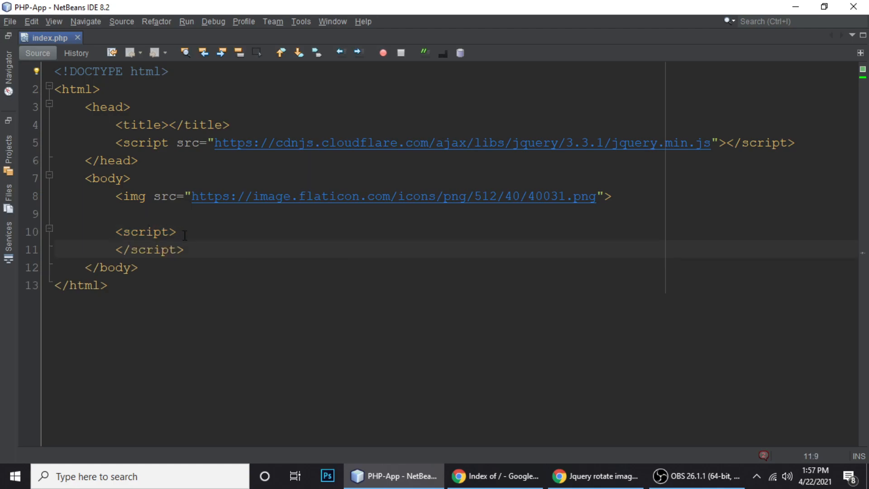
pyautogui.press('enter')
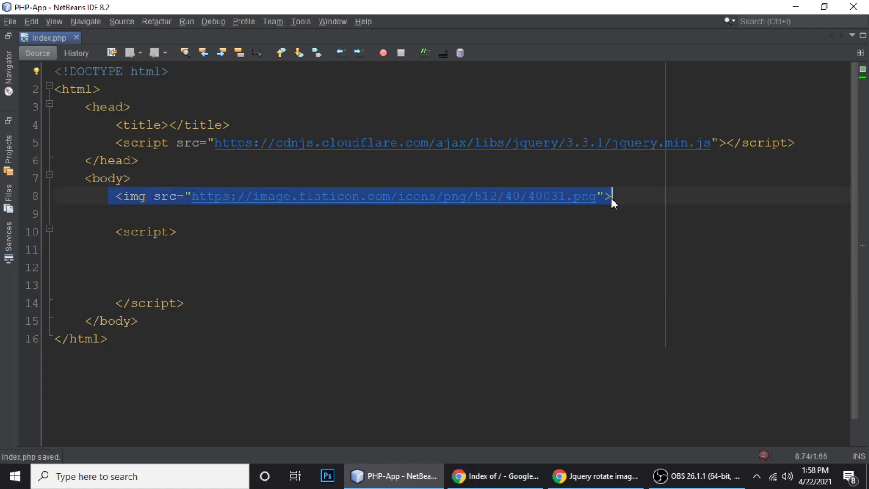
pyautogui.click(191, 267)
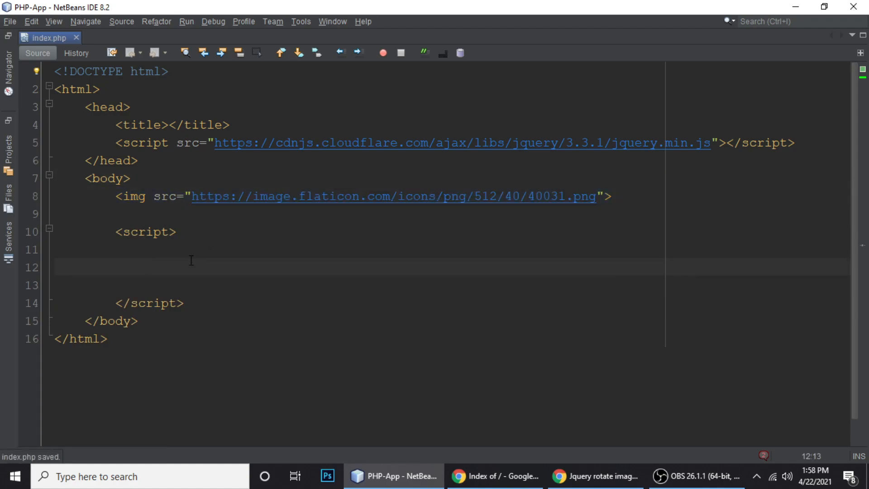
# - Declare var tmpAnimation = 0; at the top of the script block
pyautogui.click(146, 267)
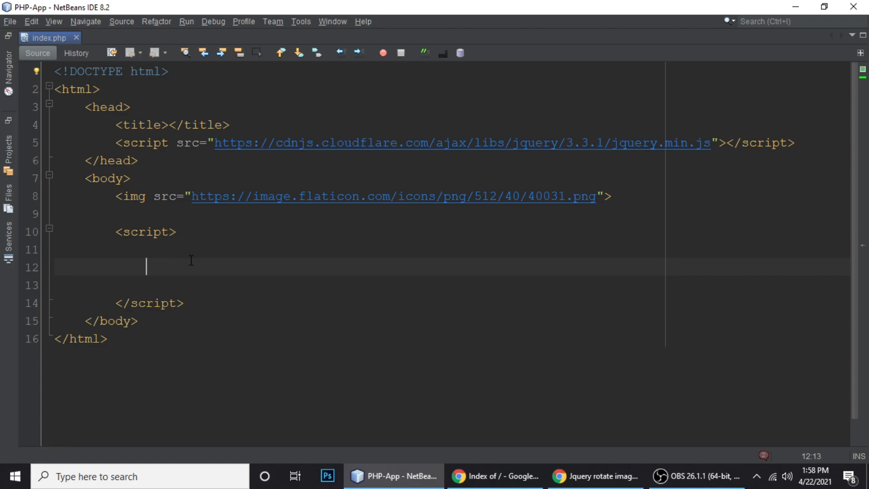
pyautogui.write('var t')
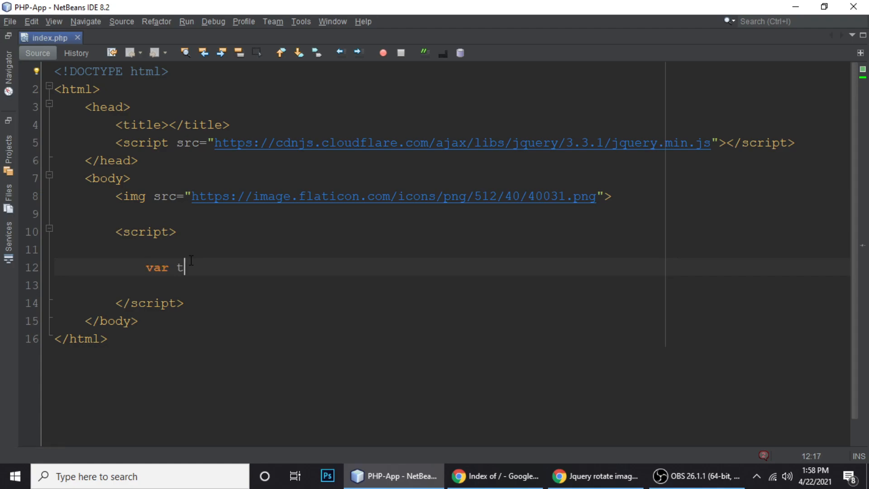
pyautogui.write('mp')
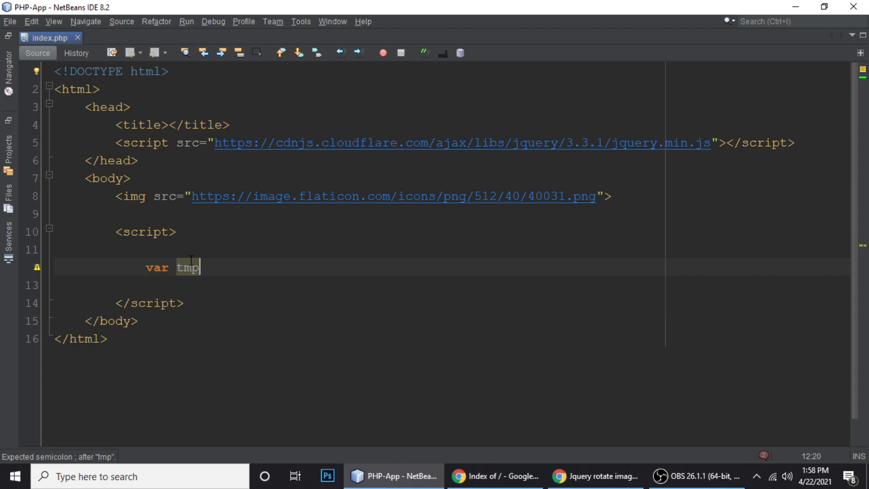
pyautogui.write('Ani')
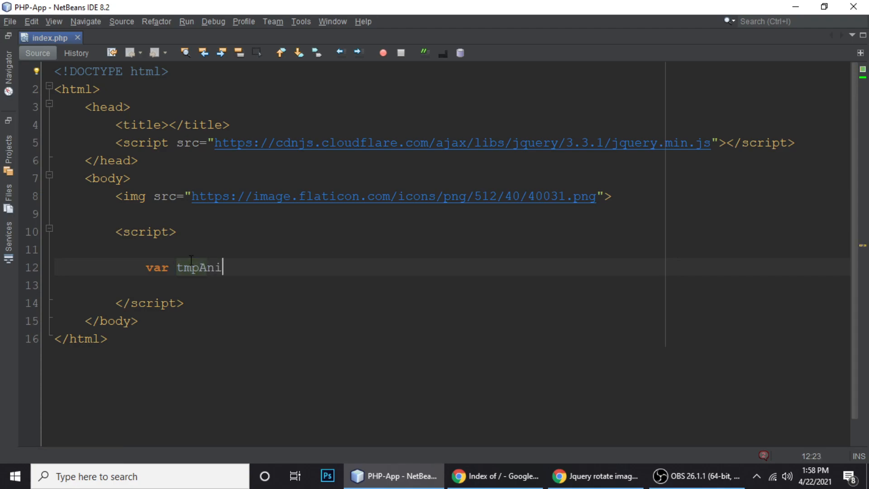
pyautogui.write('mation')
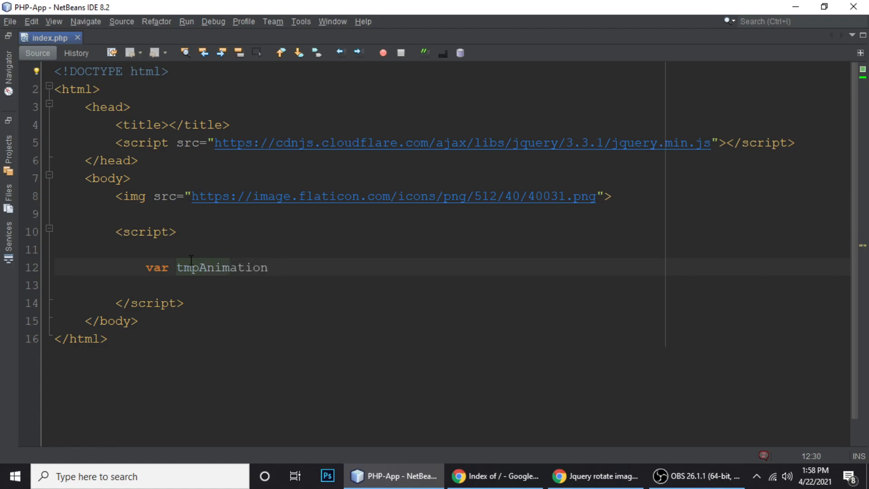
pyautogui.write('= 0;')
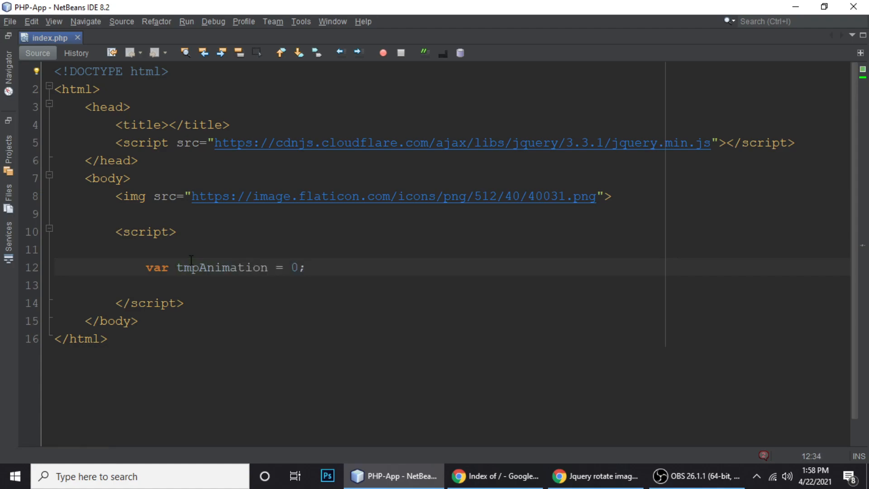
pyautogui.press('enter')
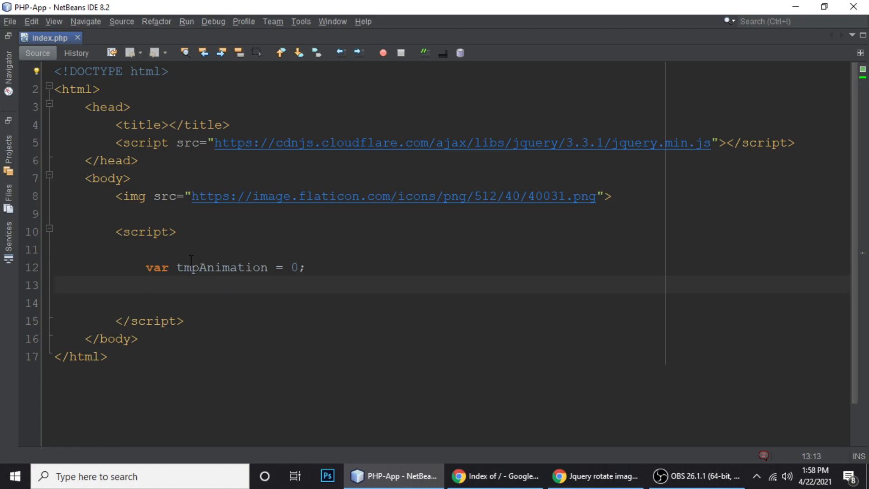
# - Add a <button>Rotate Image</button> right after the img tag
pyautogui.click(610, 197)
pyautogui.write('<button>Ro</button>')
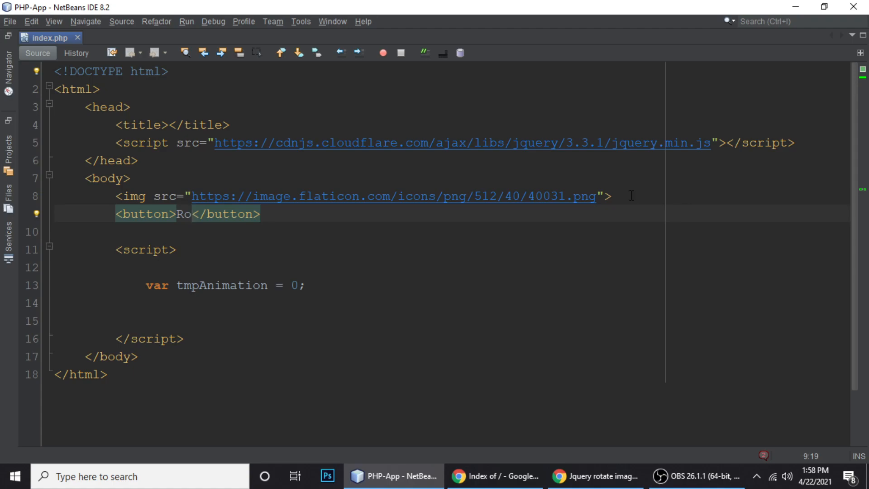
pyautogui.write('tate')
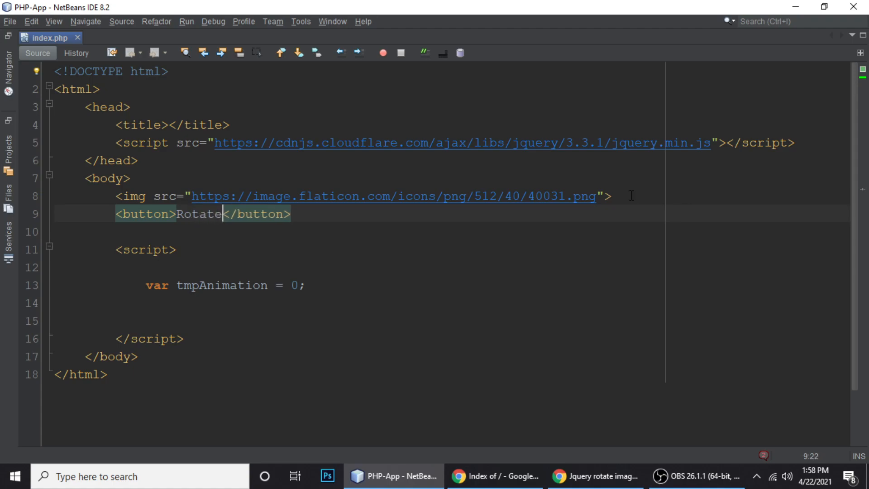
pyautogui.write('Image')
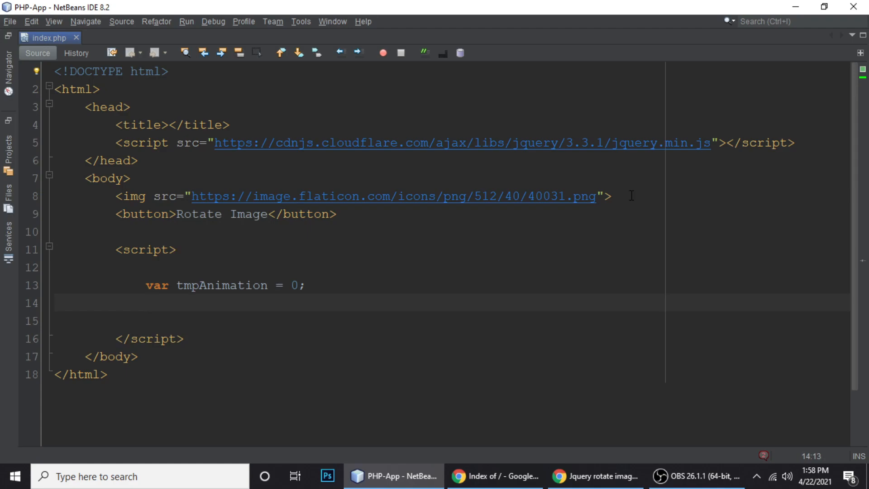
pyautogui.click(144, 213)
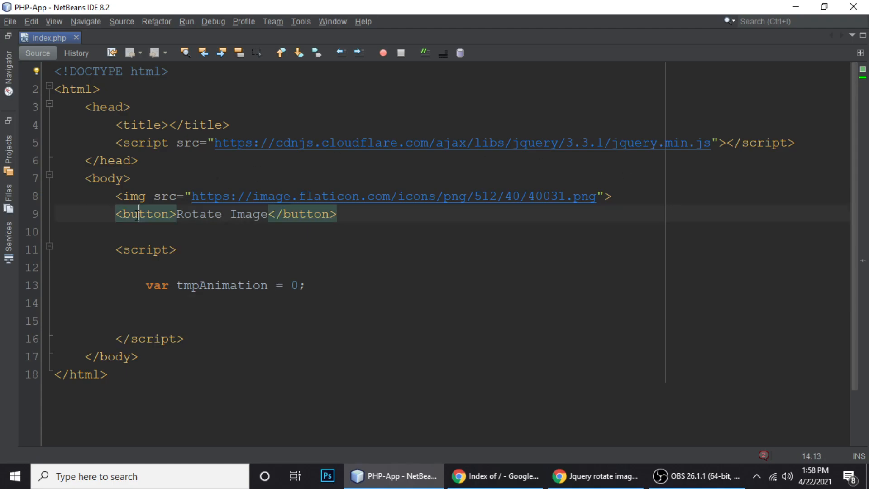
# - Write an empty $('button').click(function(){ }); handler in the script
pyautogui.click(164, 303)
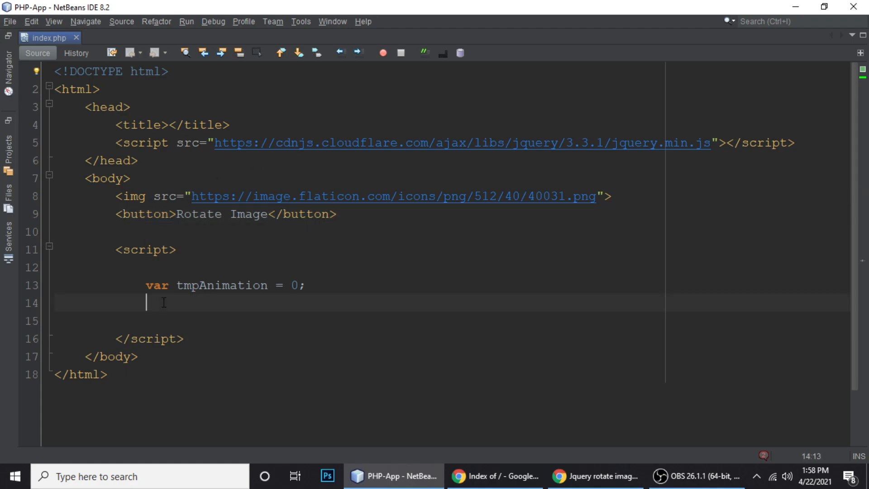
pyautogui.write('A$')
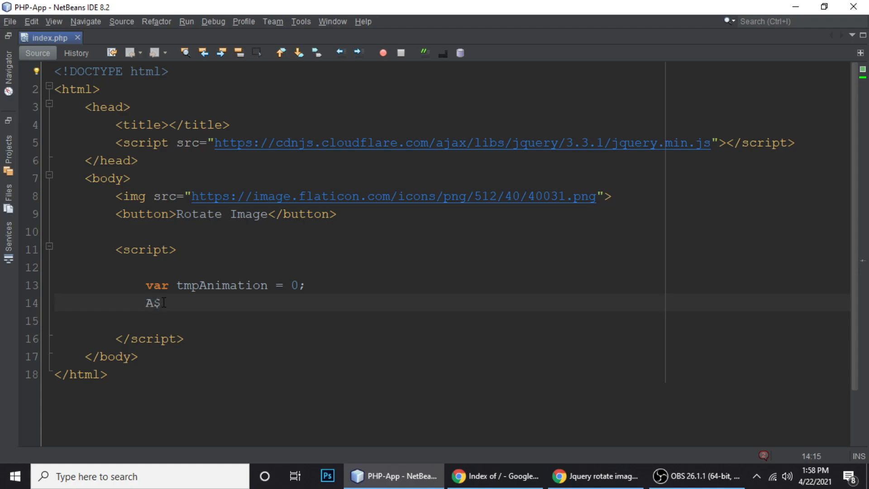
pyautogui.write("('b')")
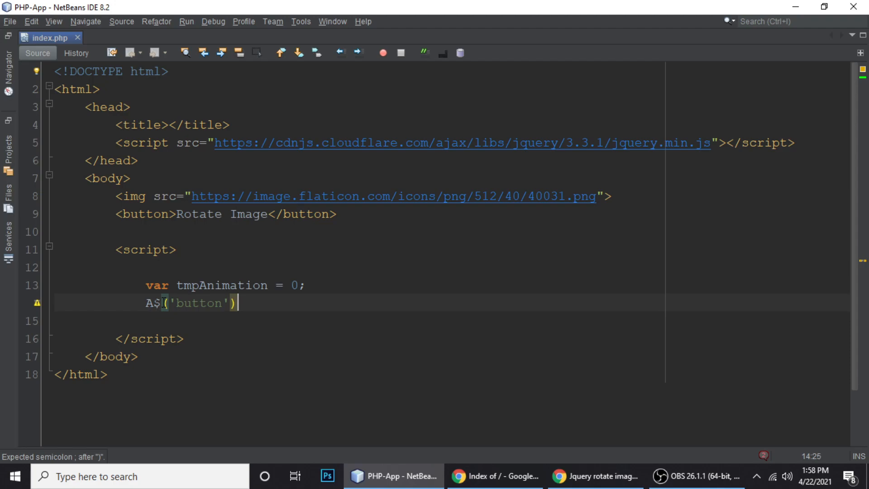
pyautogui.write('.click')
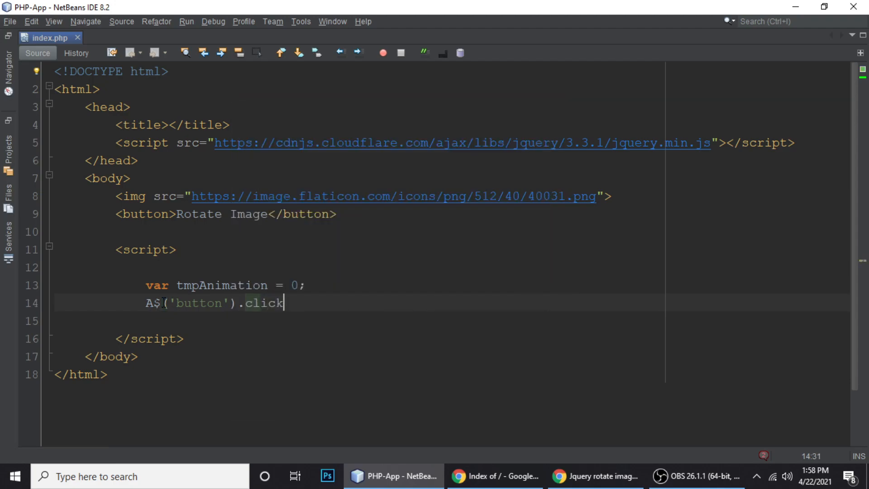
pyautogui.write('()')
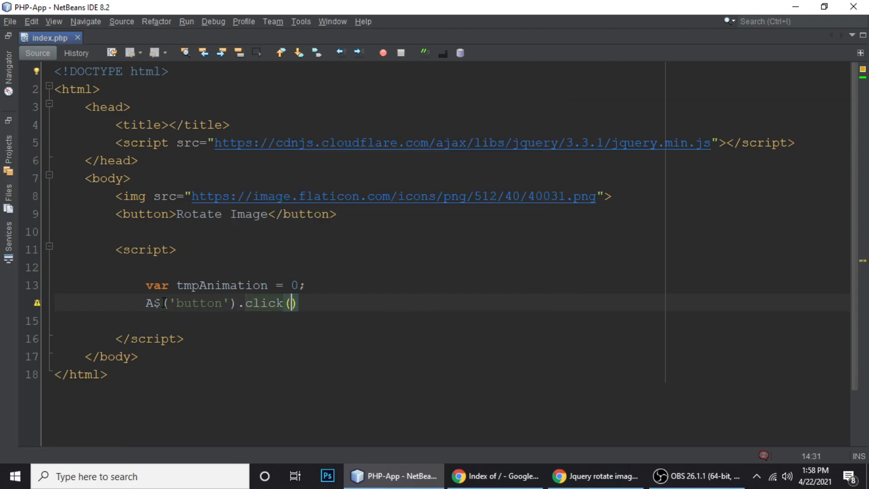
pyautogui.write('function (')
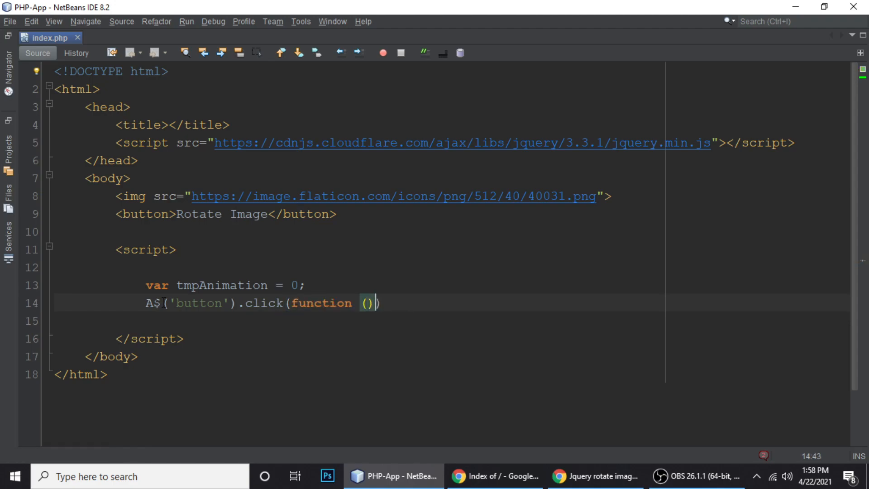
pyautogui.write('{')
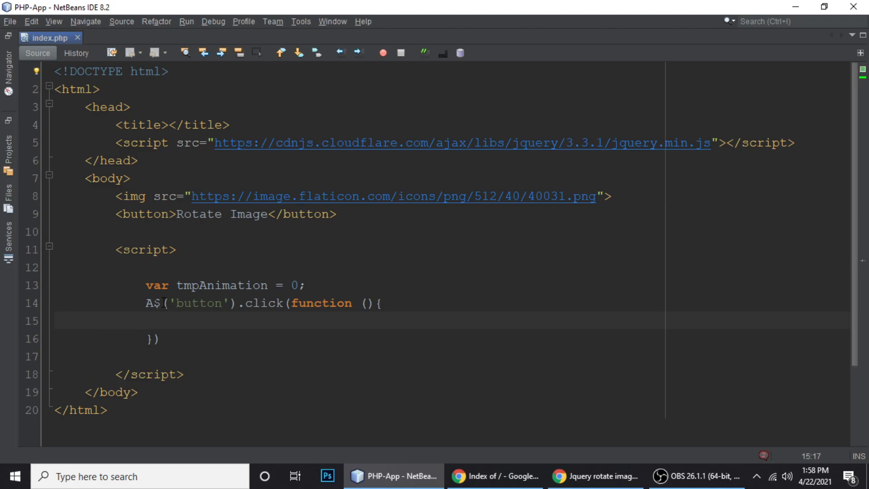
pyautogui.write(';')
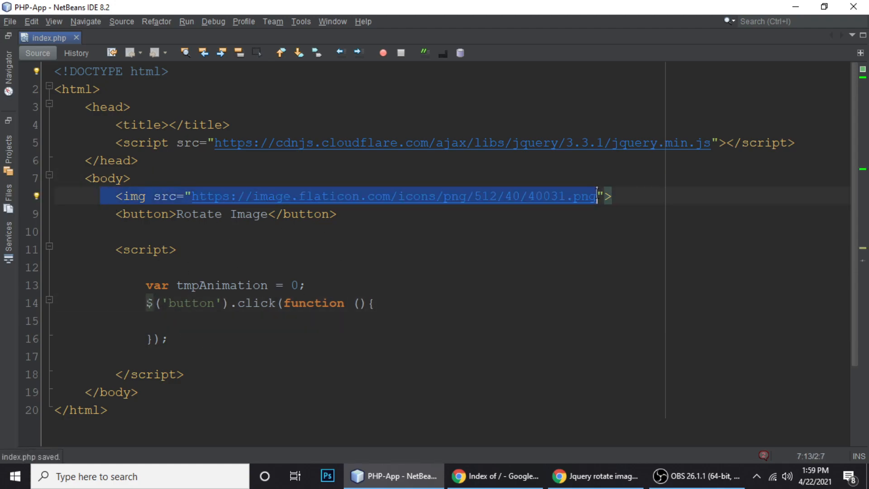
# - Put alert("test"); inside the click handler
pyautogui.click(197, 320)
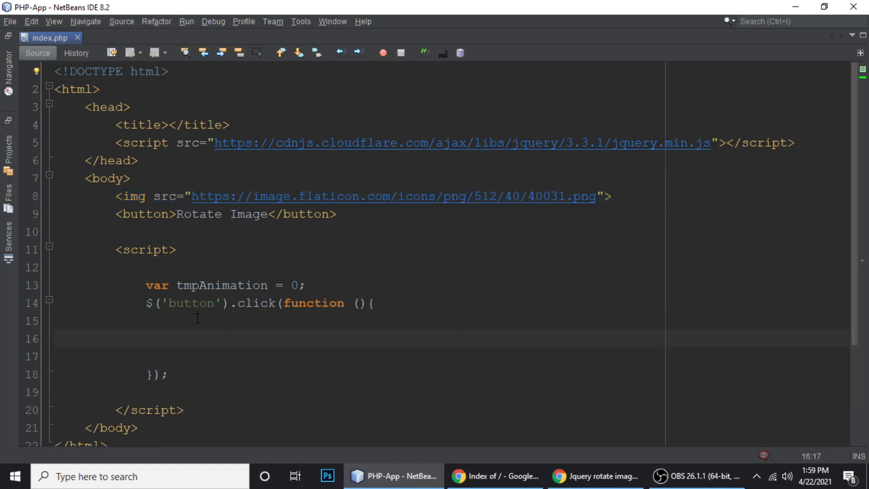
pyautogui.write('aler')
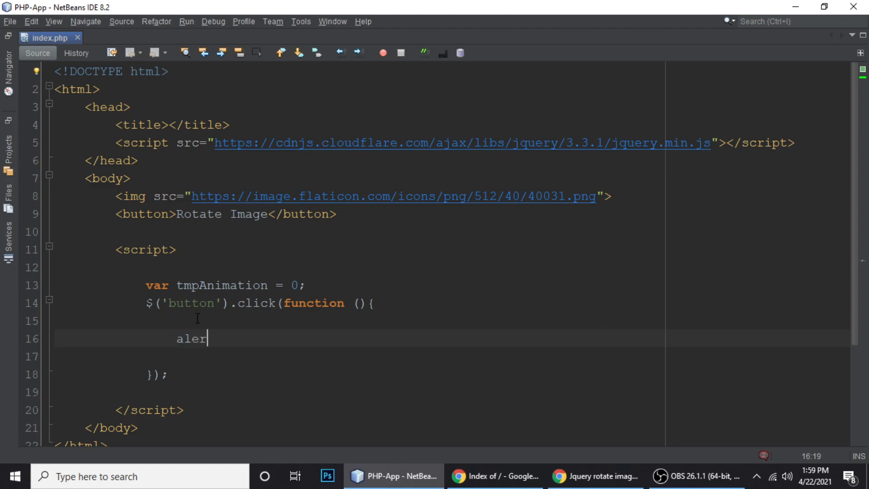
pyautogui.write('t();')
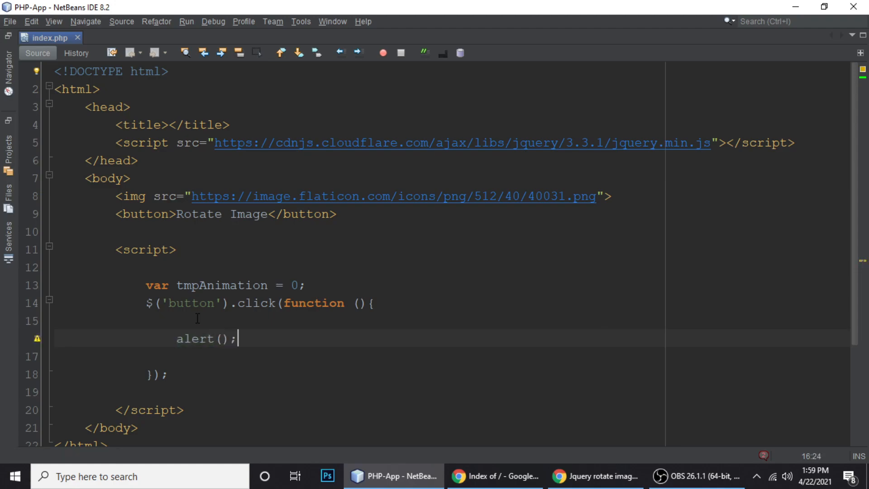
pyautogui.write('"tes"')
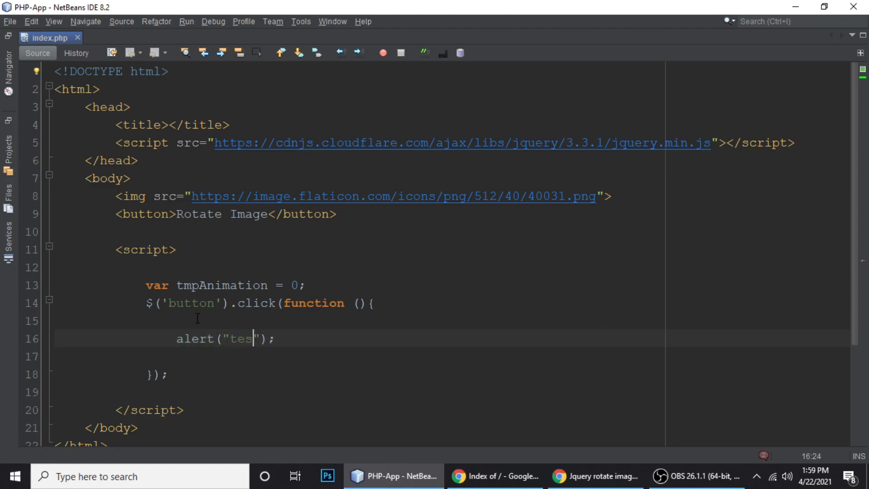
pyautogui.click(596, 476)
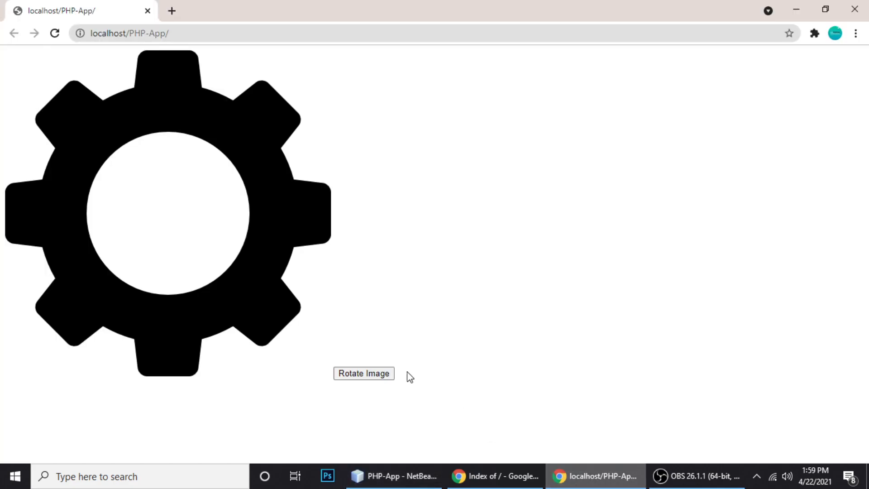
# - Press Rotate Image on localhost/PHP-App/ and confirm the test alert appears
pyautogui.click(364, 373)
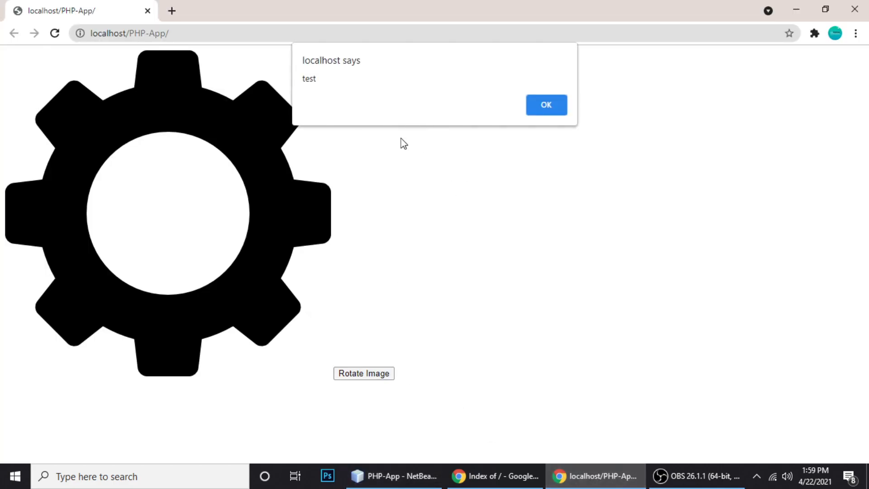
pyautogui.click(545, 105)
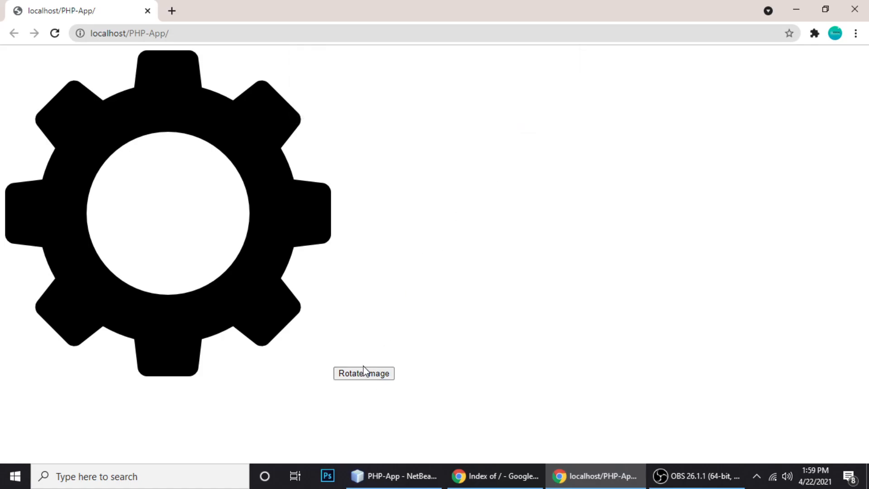
pyautogui.click(394, 476)
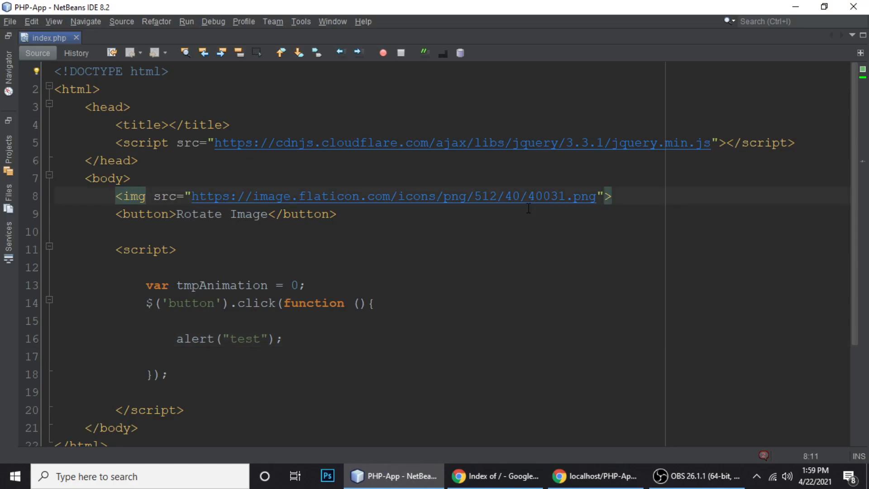
# - Give the img a style of width: 150px; and dismiss the test alert on the page
pyautogui.write('style="width:')
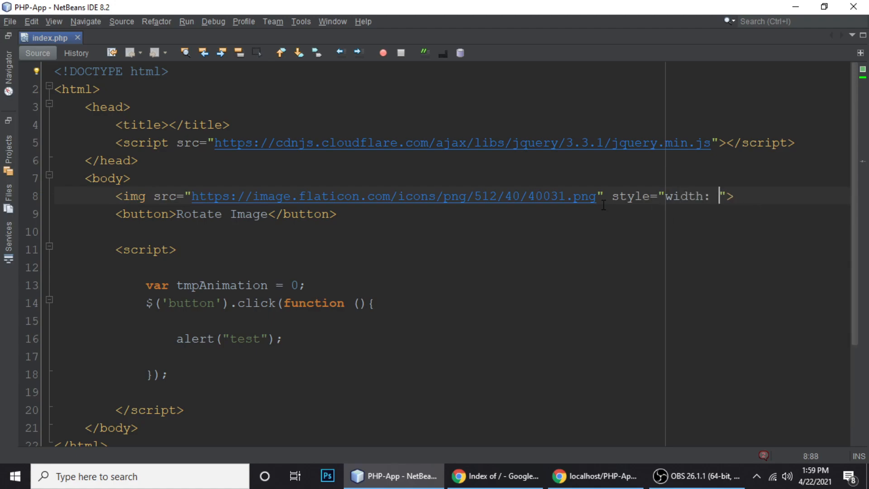
pyautogui.write('150')
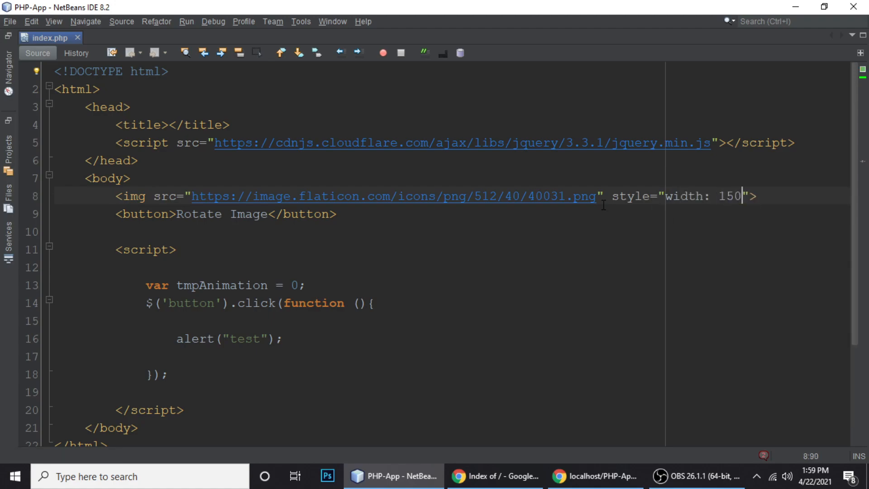
pyautogui.write('px;')
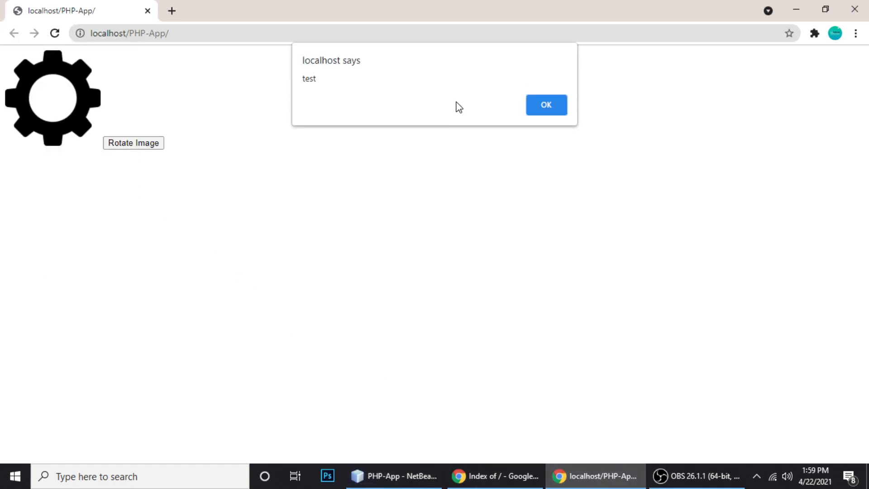
pyautogui.click(546, 105)
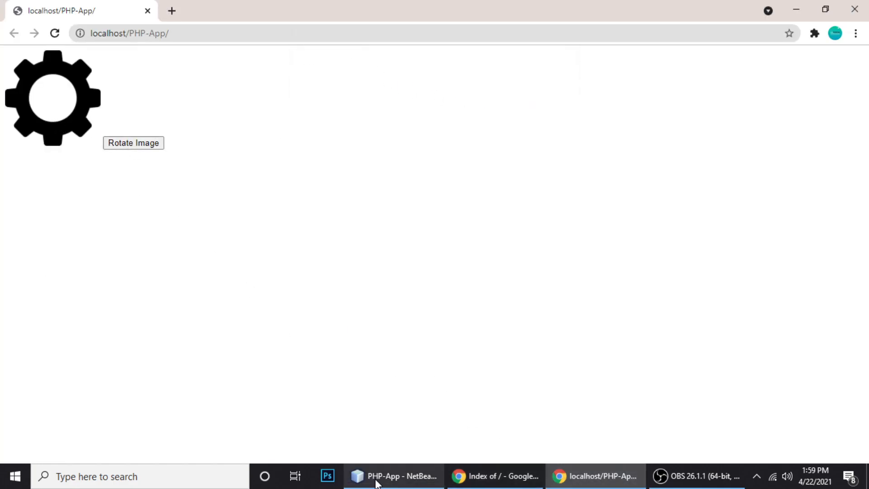
pyautogui.click(394, 476)
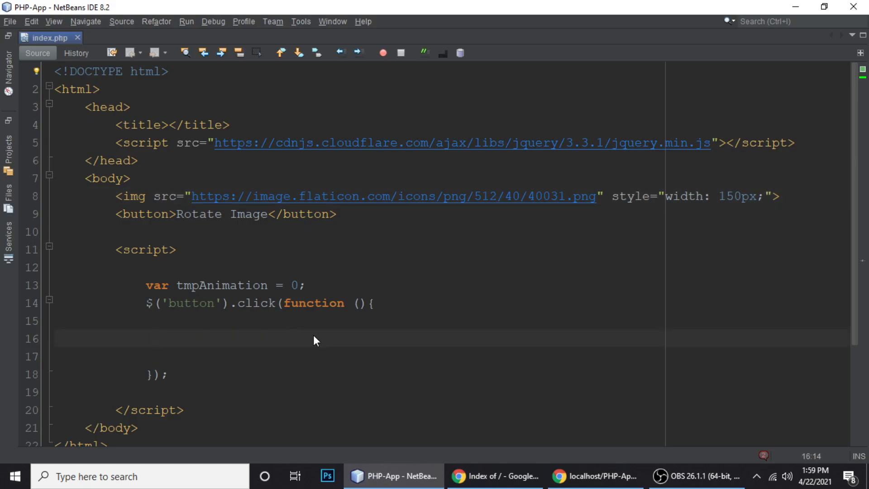
# - Save, then add var element = $('img'); on line 16 of the click handler
pyautogui.press('ctrl+s')
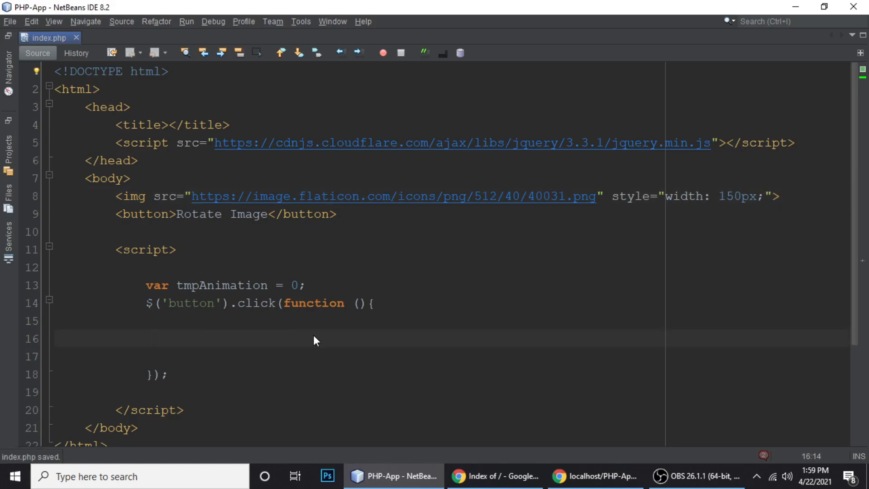
pyautogui.click(155, 337)
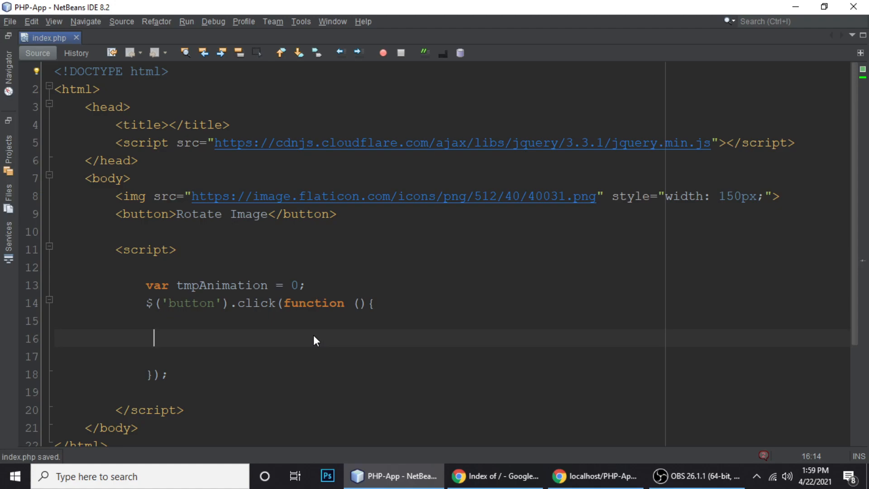
pyautogui.write('var ele')
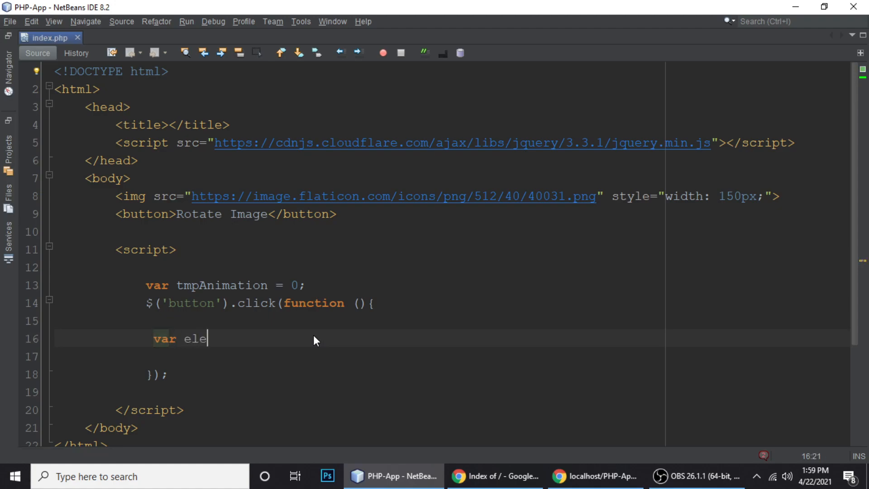
pyautogui.write('ment =')
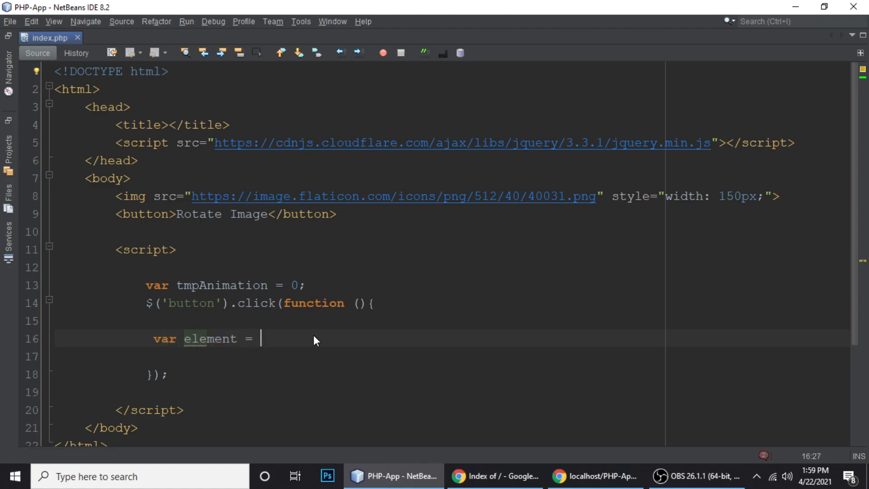
pyautogui.write('$')
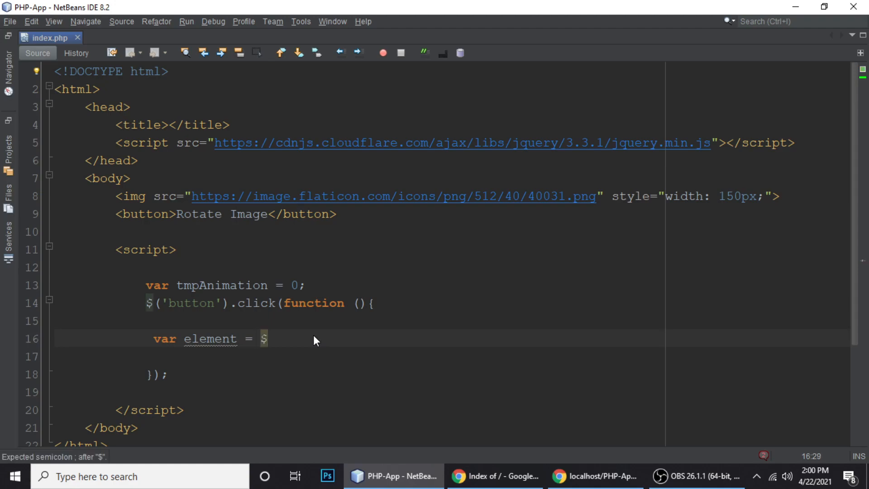
pyautogui.write('();')
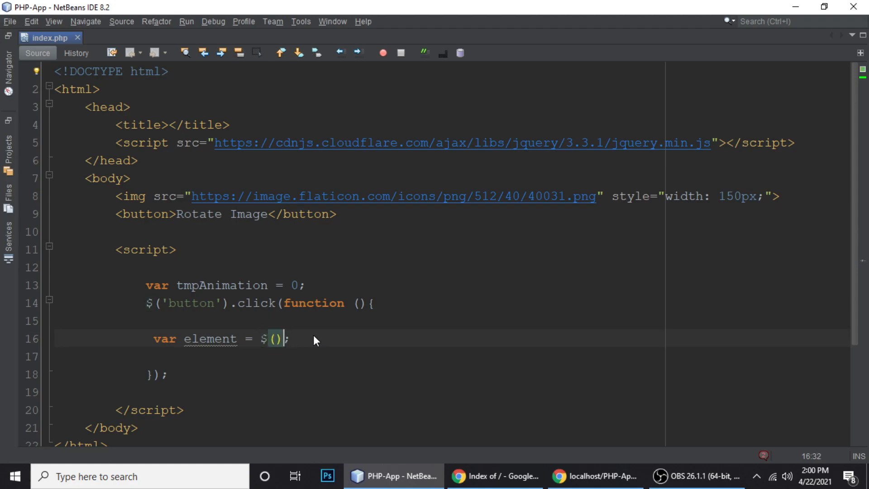
pyautogui.write("''")
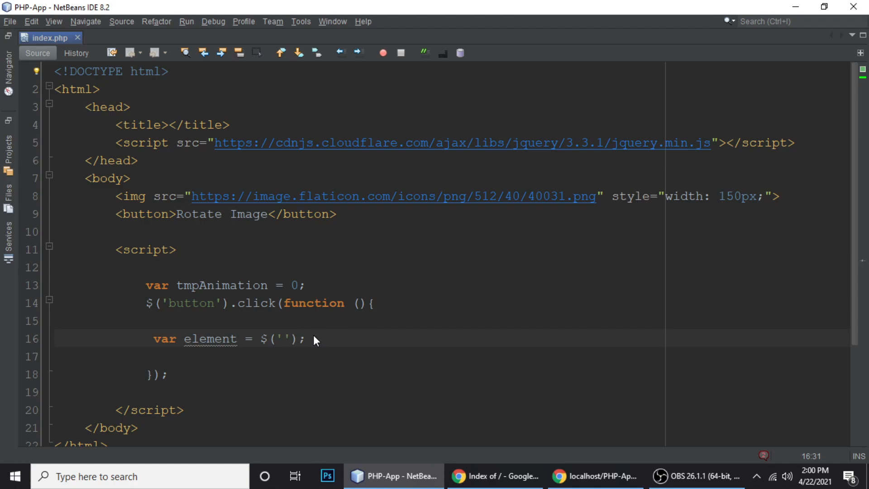
pyautogui.write('img')
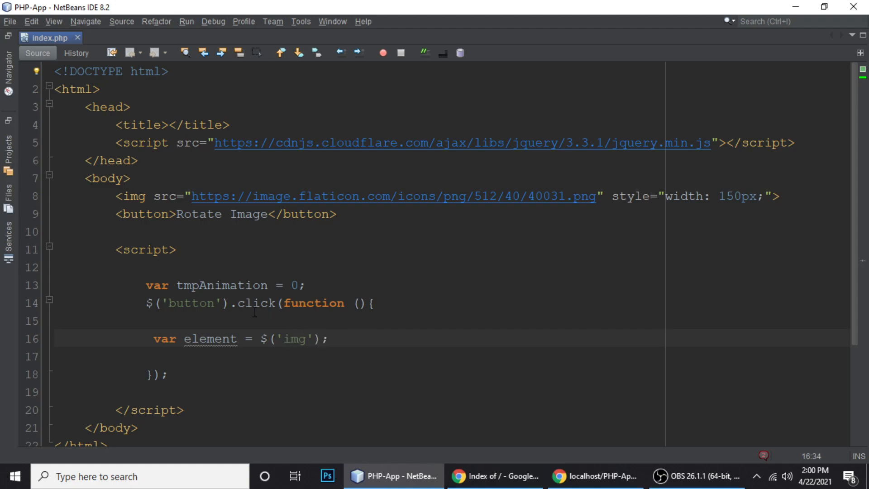
pyautogui.doubleClick(131, 197)
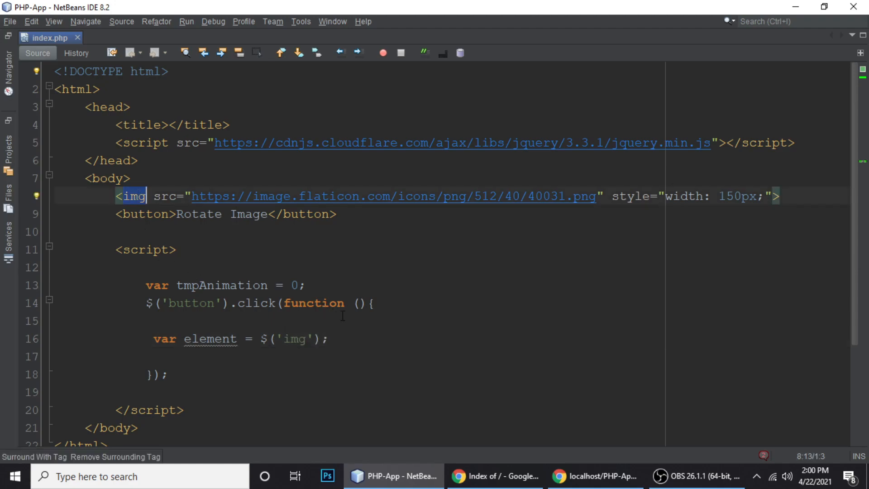
# - Add tmpAnimation = tmpAnimation + 90; on the next line
pyautogui.click(330, 339)
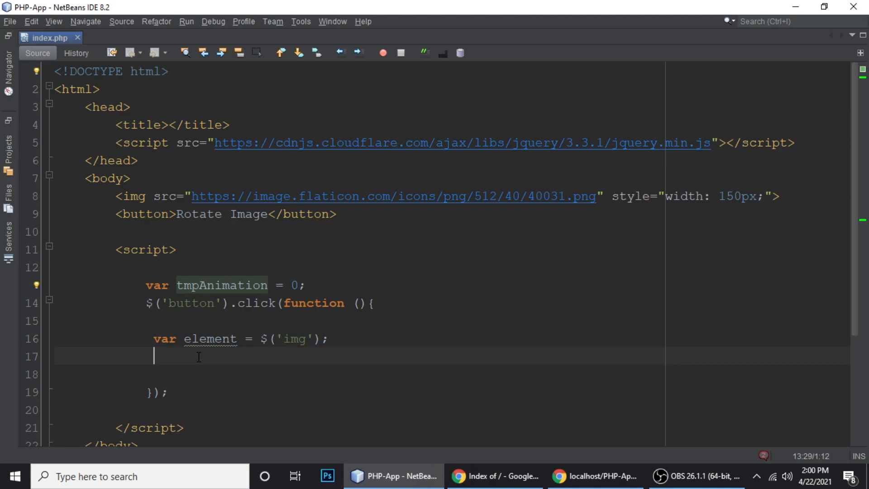
pyautogui.write('tmpAnimation')
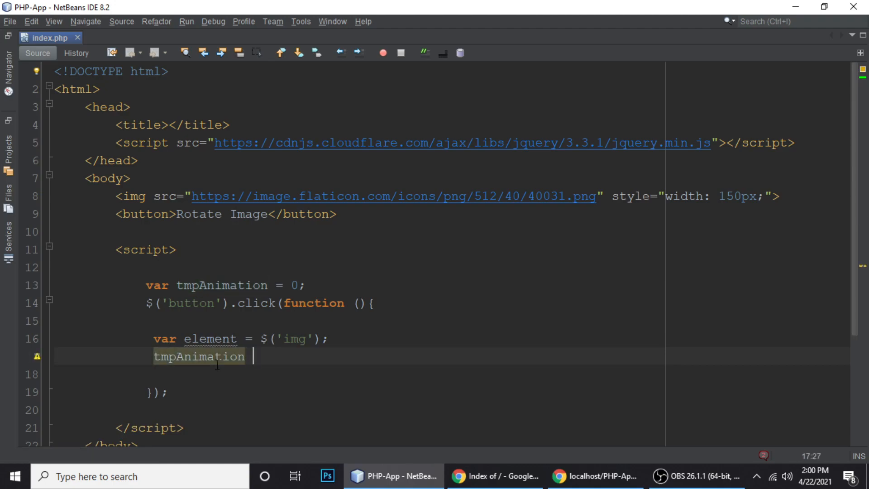
pyautogui.write('=')
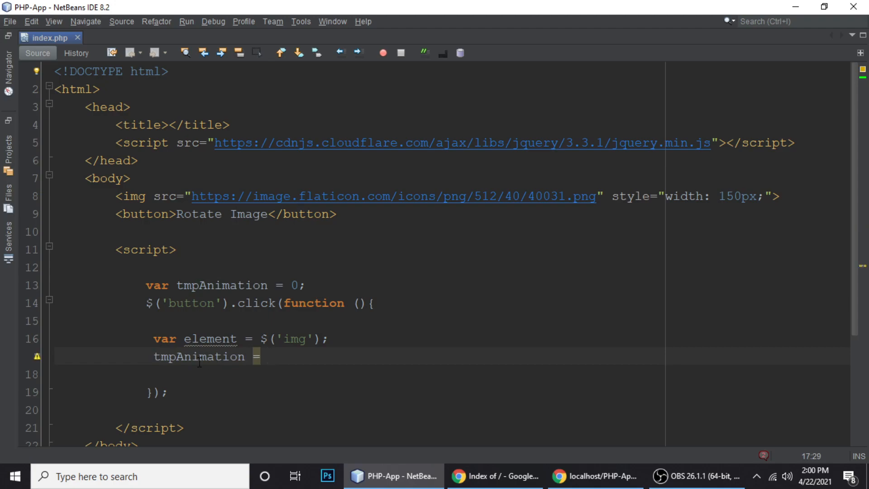
pyautogui.write('tmpAnimation')
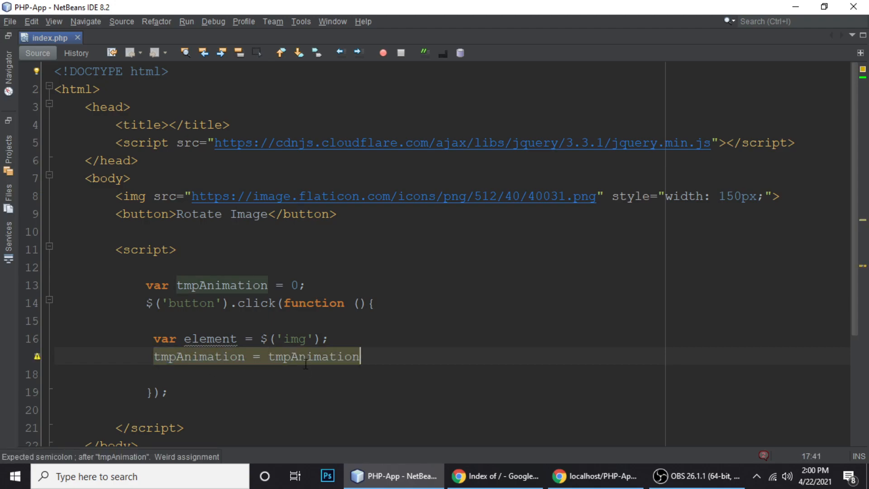
pyautogui.write('+')
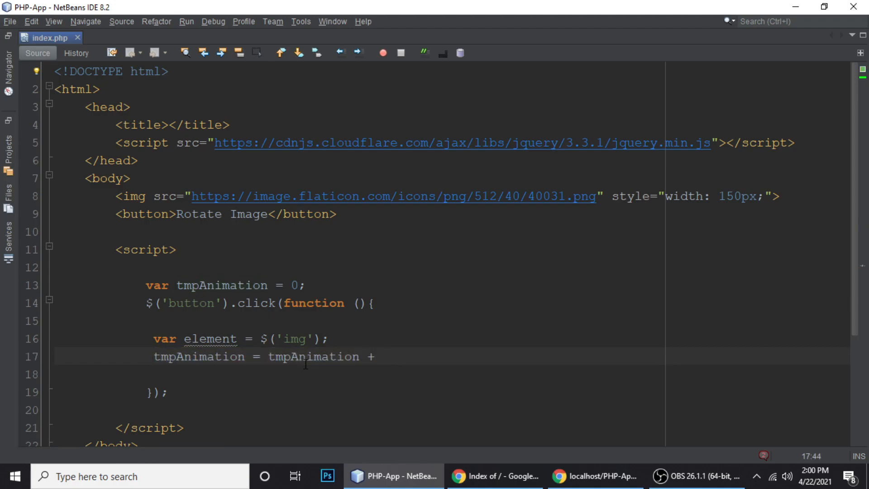
pyautogui.write('90;')
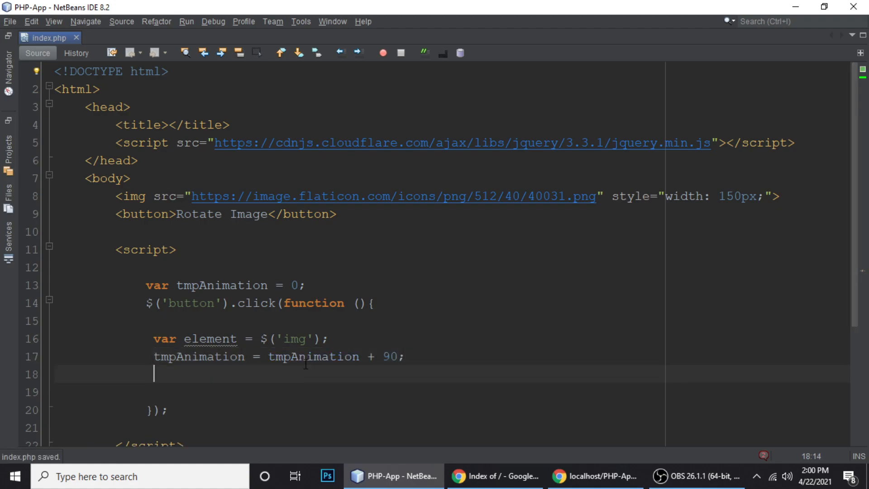
# - Start a $({degrees: tmpAnimation-90}) object in the handler
pyautogui.scroll(-3)
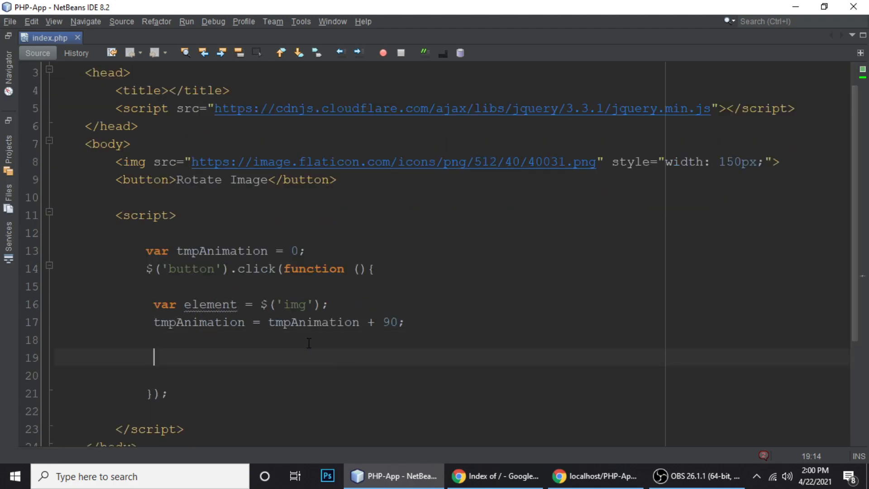
pyautogui.write('$')
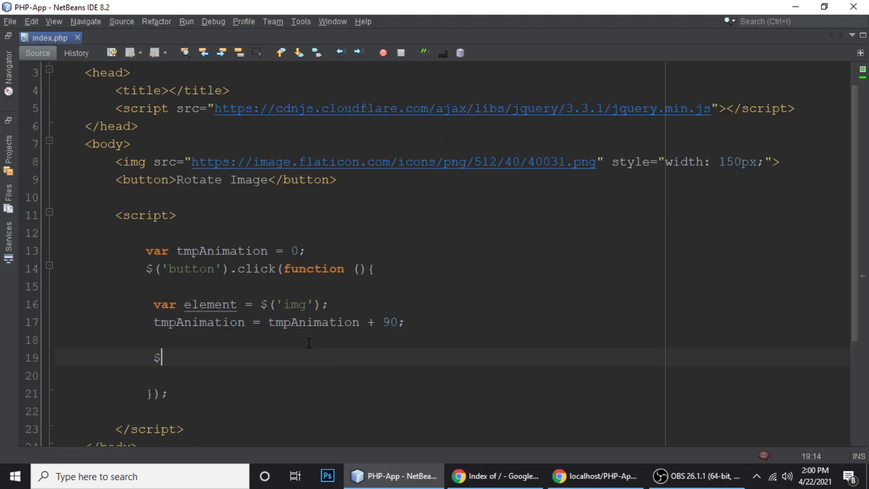
pyautogui.write('()')
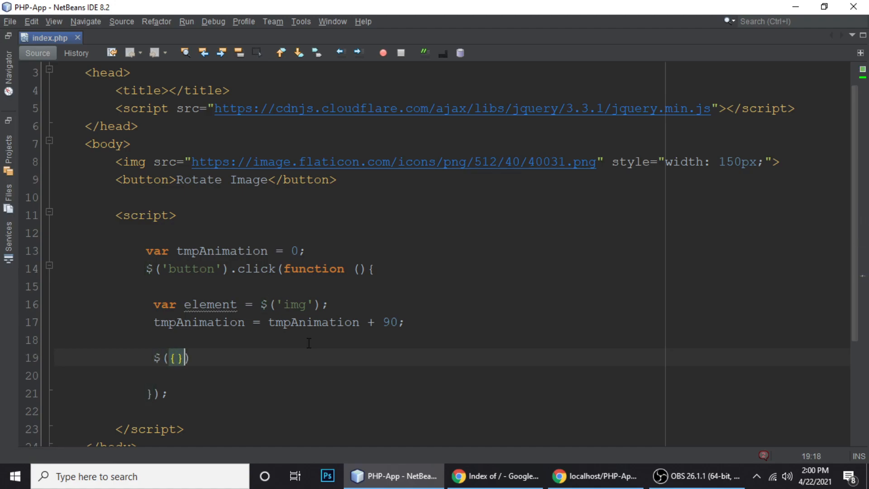
pyautogui.press('Backspace')
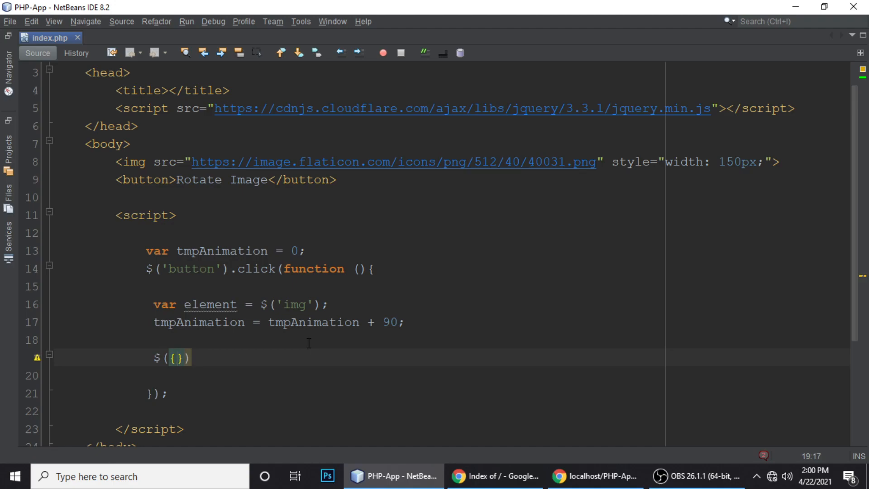
pyautogui.write('degrees:')
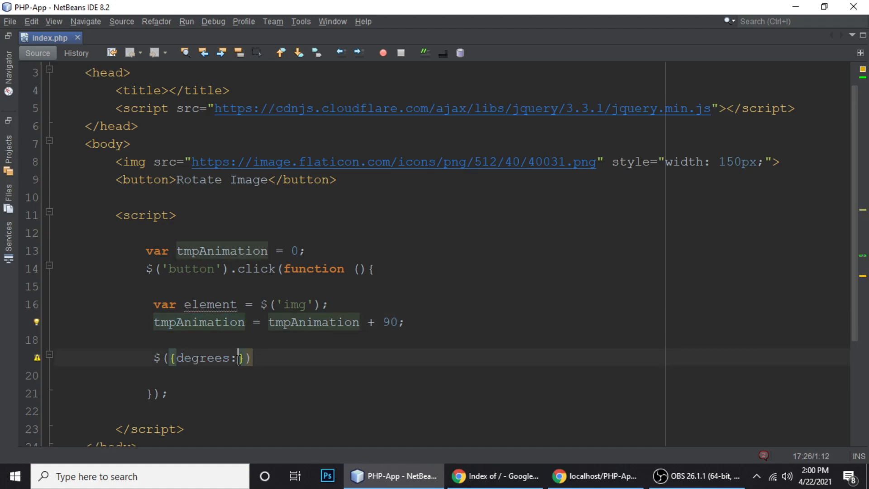
pyautogui.write('tmpAnimation')
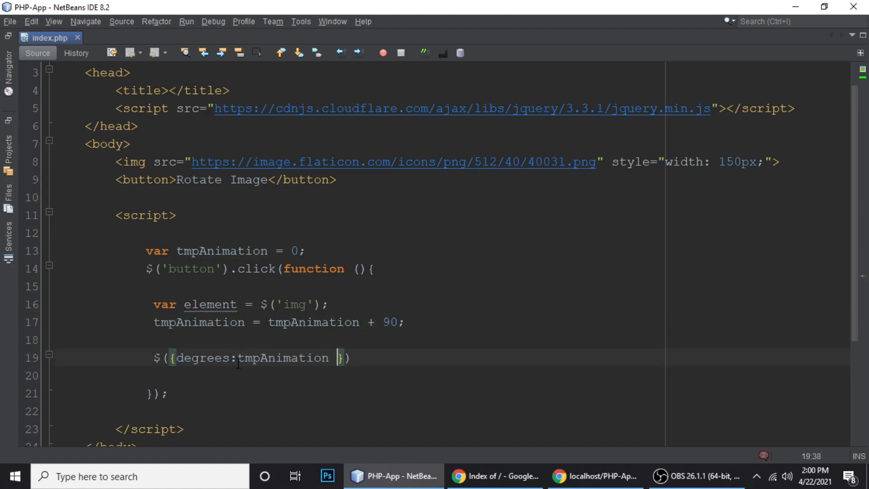
pyautogui.write('-90')
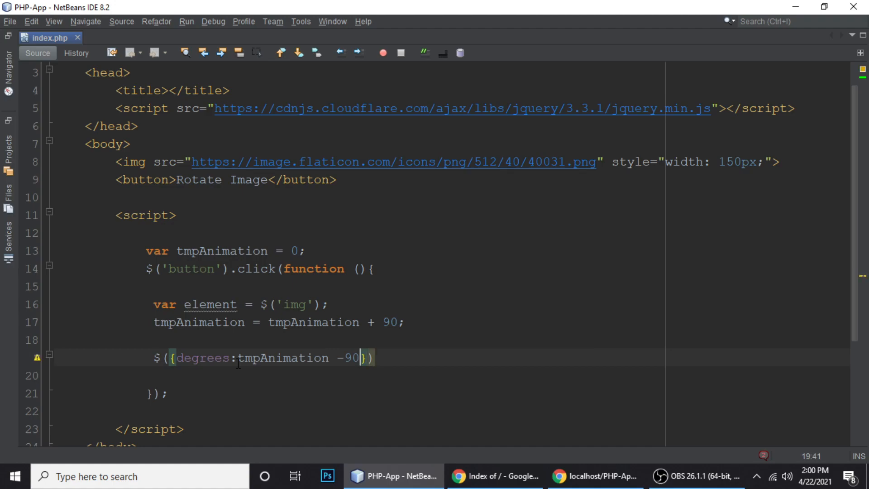
pyautogui.click(375, 358)
pyautogui.write('.')
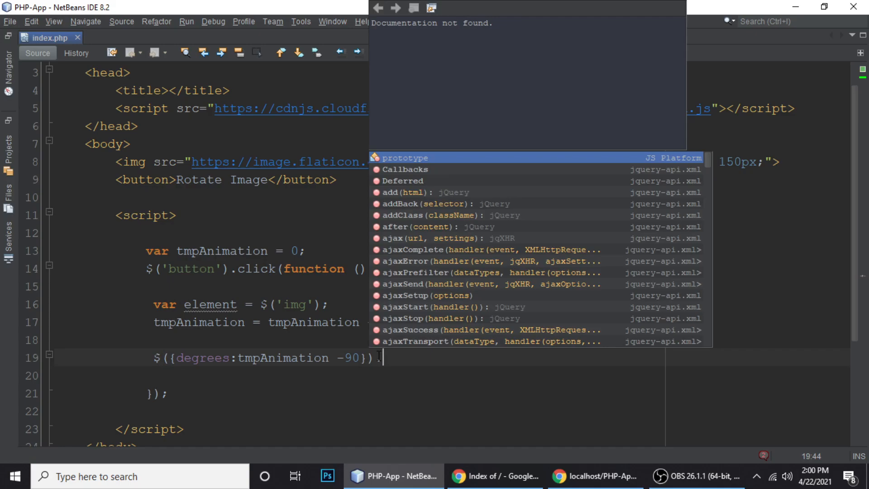
# - Chain .animate({degrees:tmpAnimation} onto it
pyautogui.write('animate(')
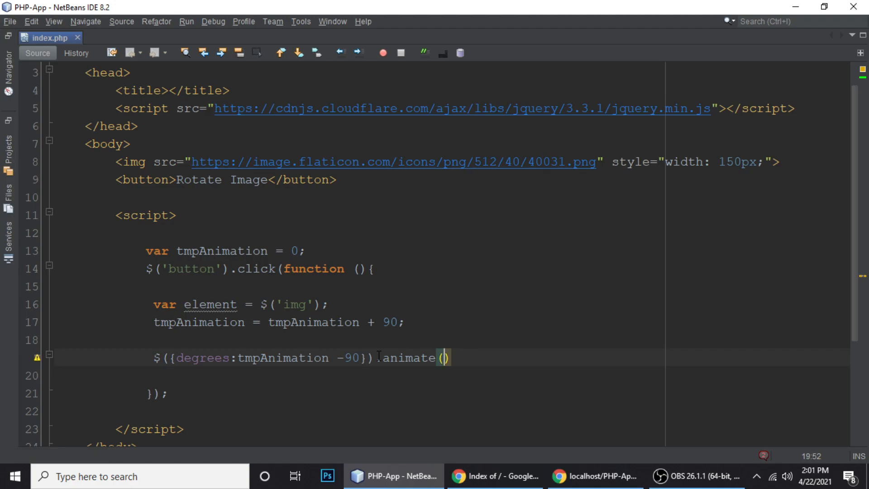
pyautogui.write('{}')
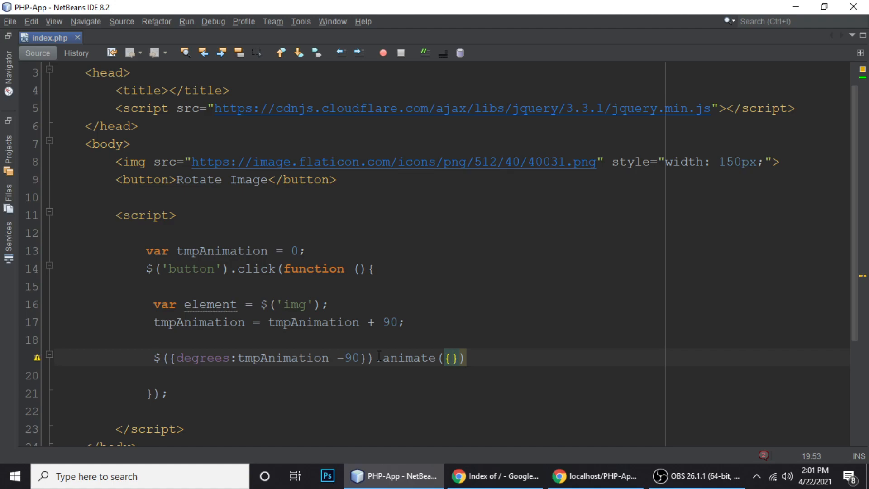
pyautogui.write('degrees')
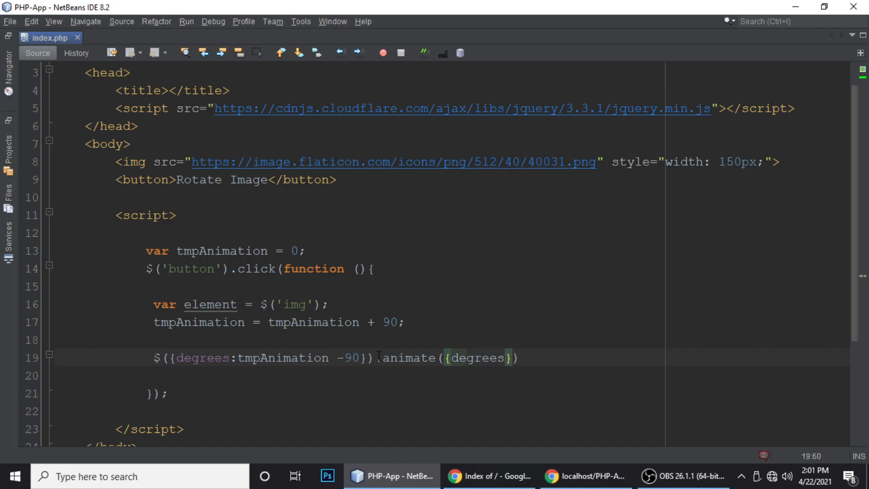
pyautogui.write(':')
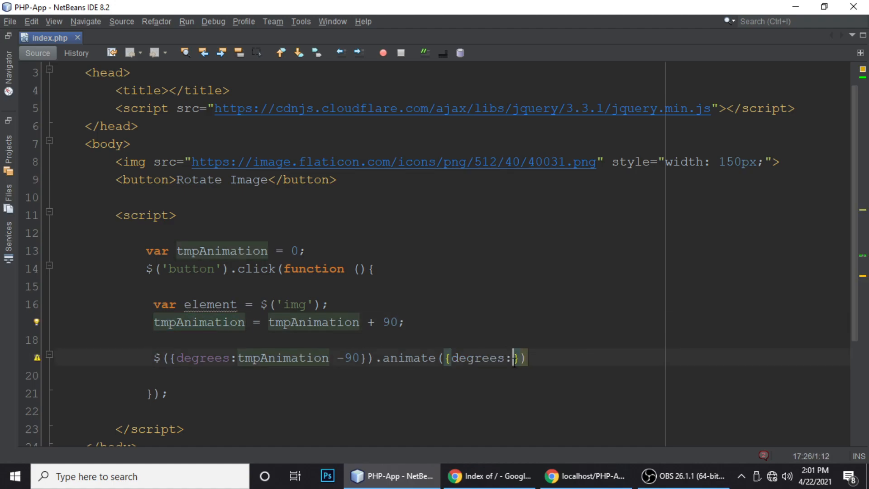
pyautogui.write('tmpAnimation')
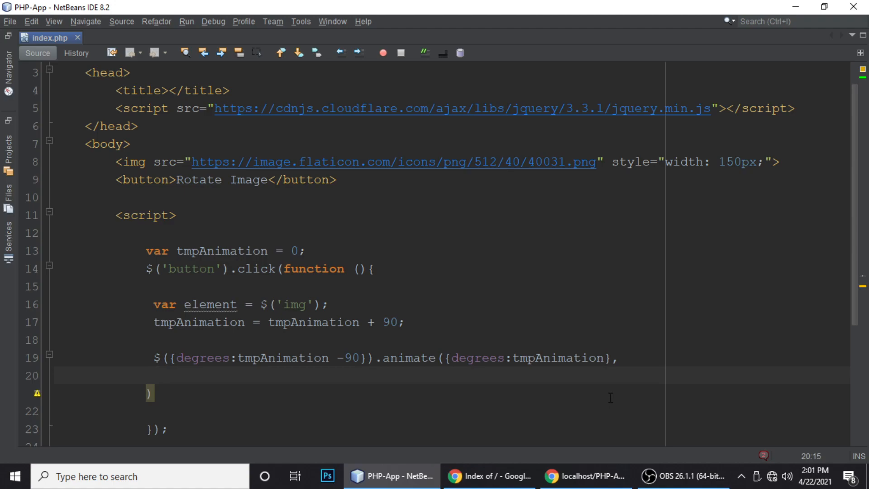
# - Add the options object with duration: 2000 and an empty step: function (){ }
pyautogui.click(161, 375)
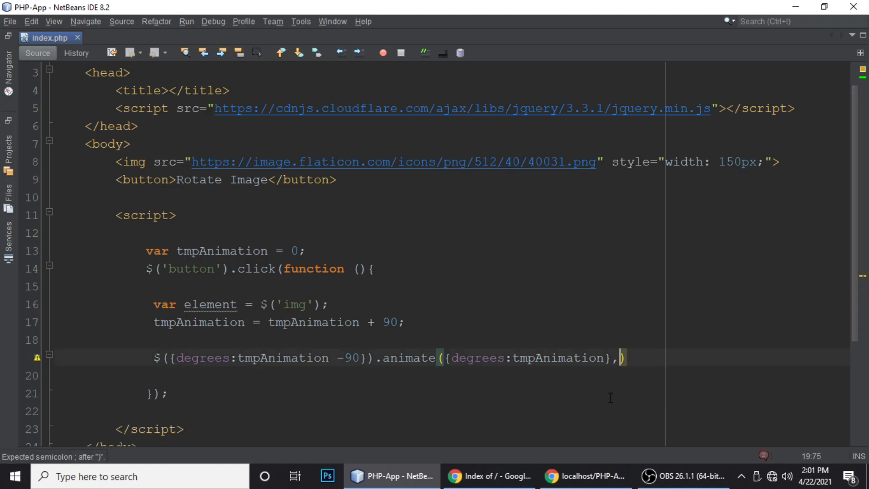
pyautogui.write('{}')
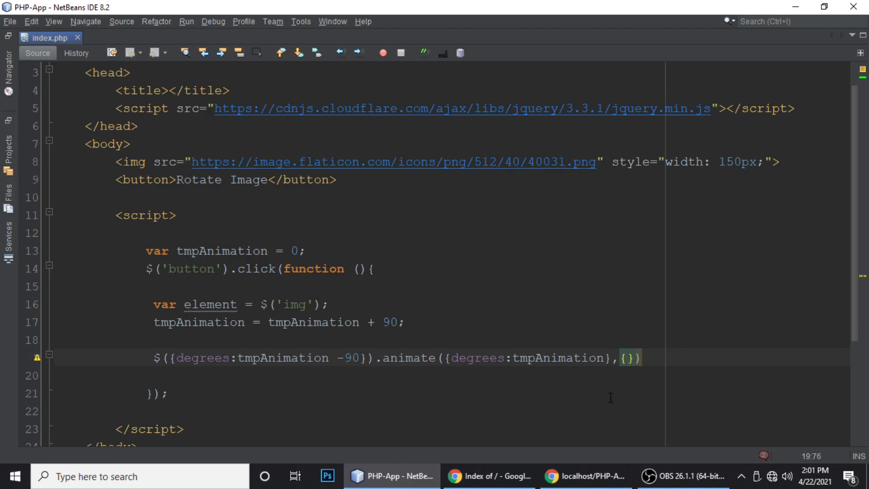
pyautogui.press('Enter')
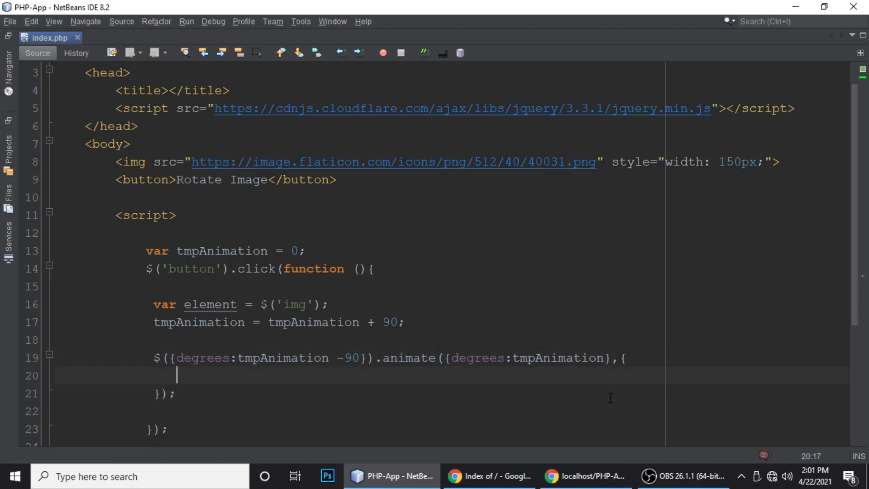
pyautogui.write('durat')
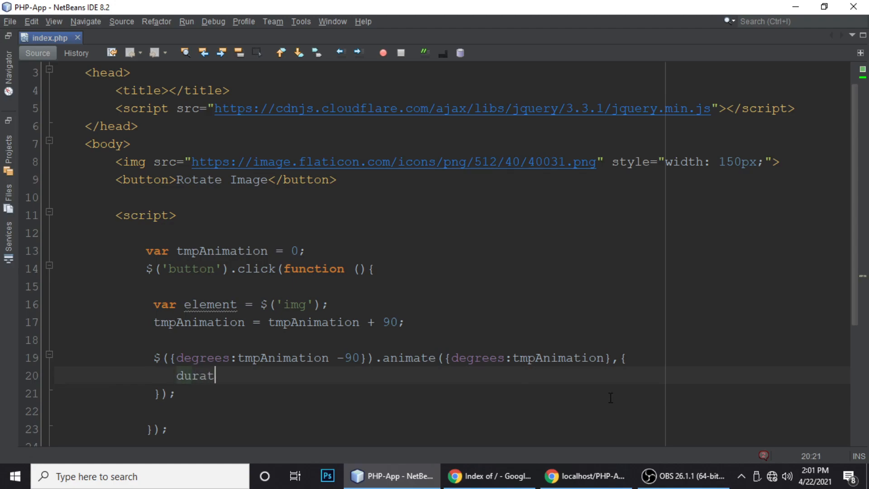
pyautogui.write('ion:')
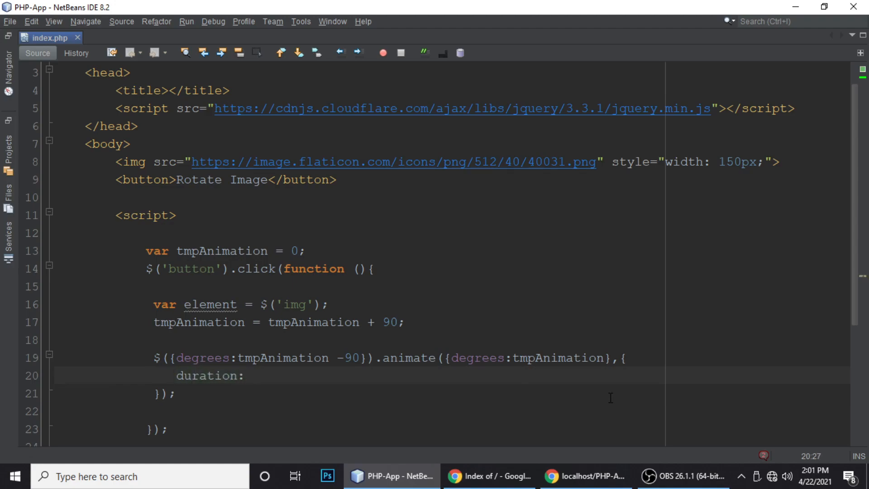
pyautogui.write('2000')
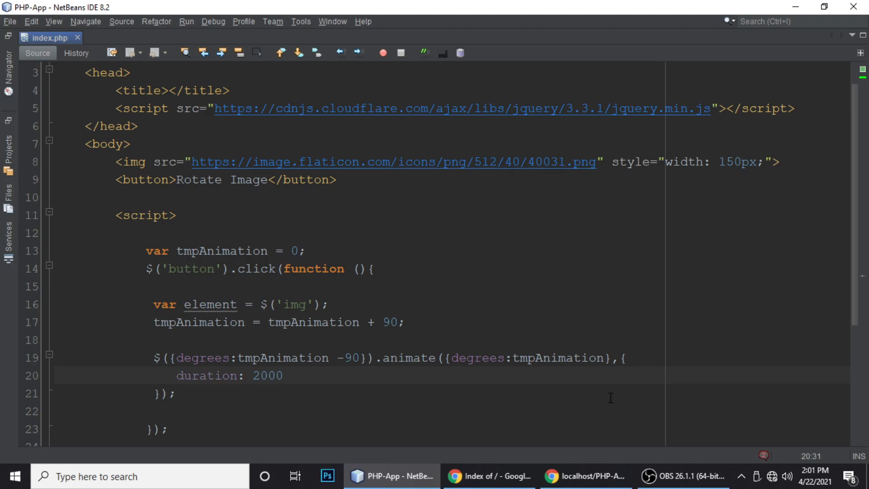
pyautogui.click(282, 375)
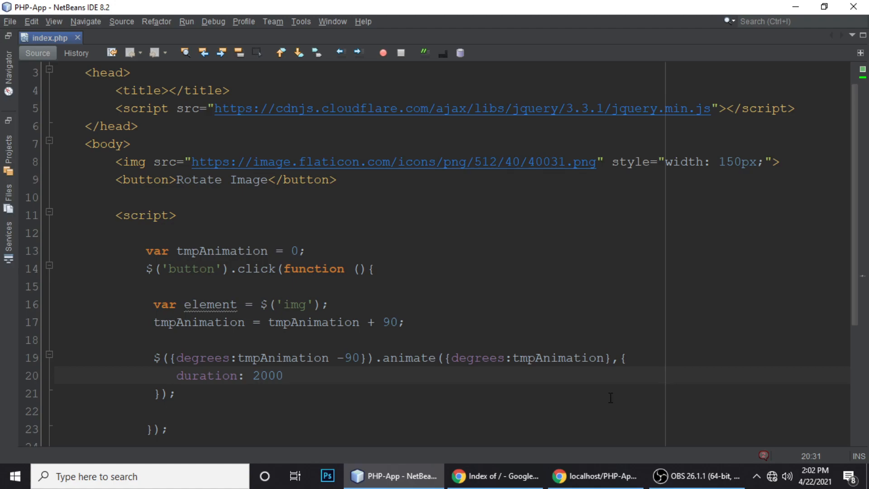
pyautogui.write(',')
pyautogui.write('step')
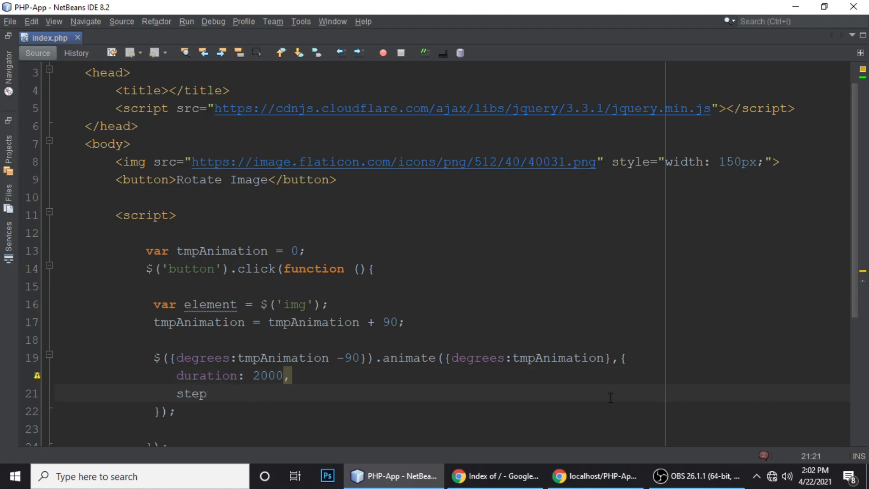
pyautogui.write('function (){')
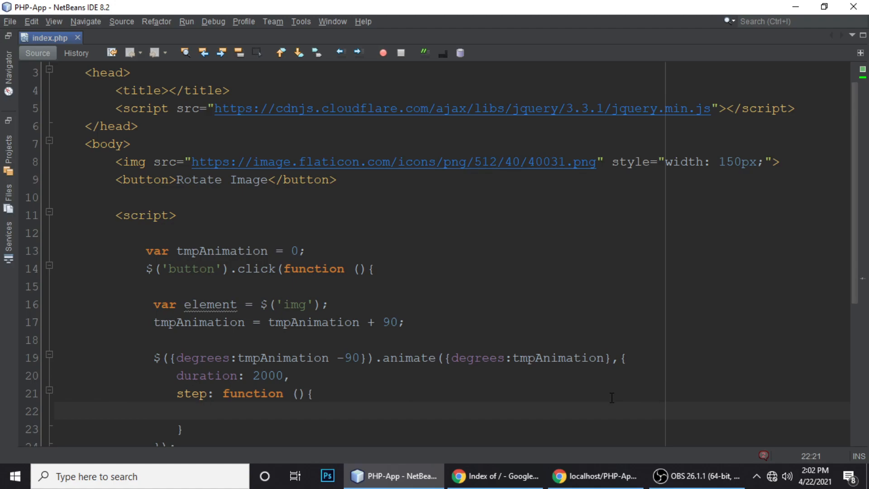
# - Make the step callback take now and call element.css({transform:'rotate(' + ...})
pyautogui.scroll(-3)
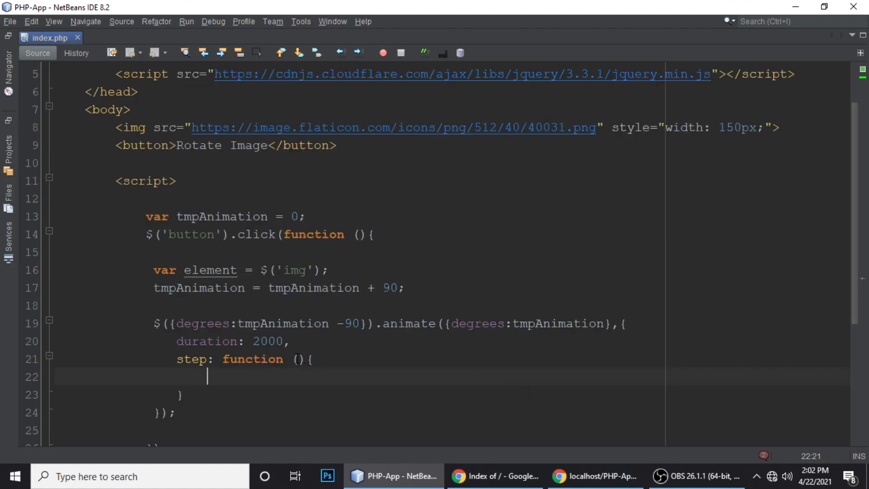
pyautogui.write('n')
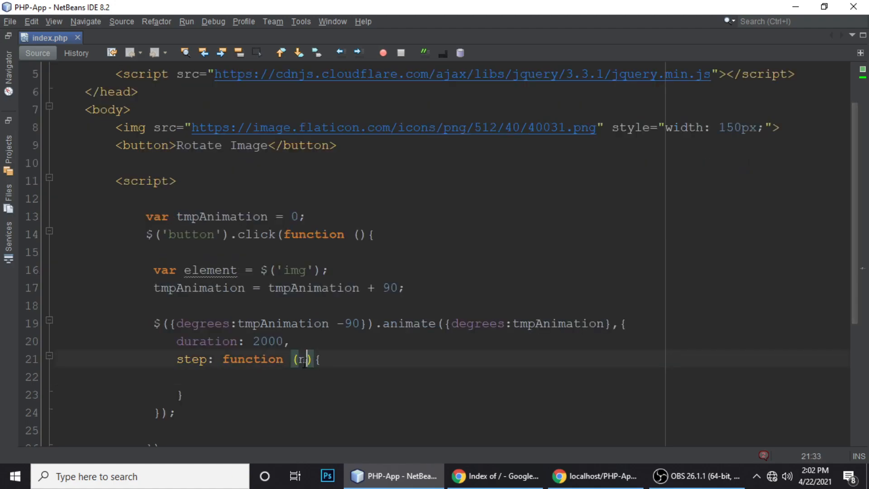
pyautogui.write('ow')
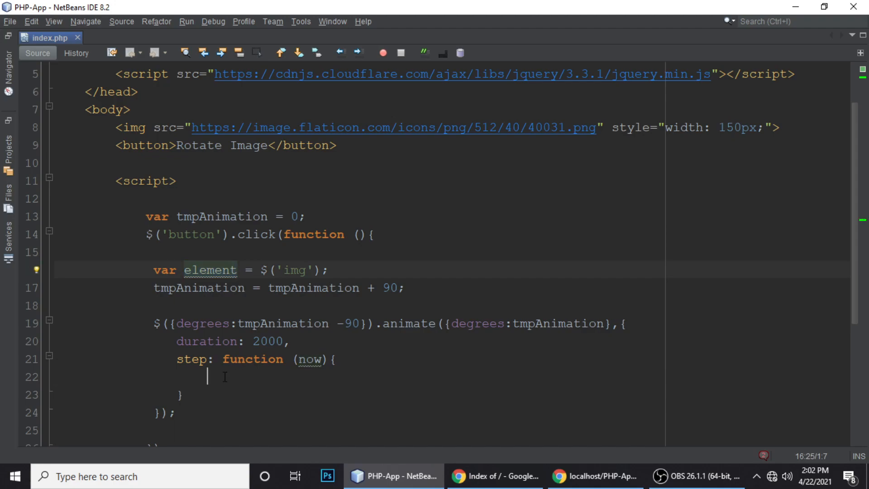
pyautogui.write('element.css({')
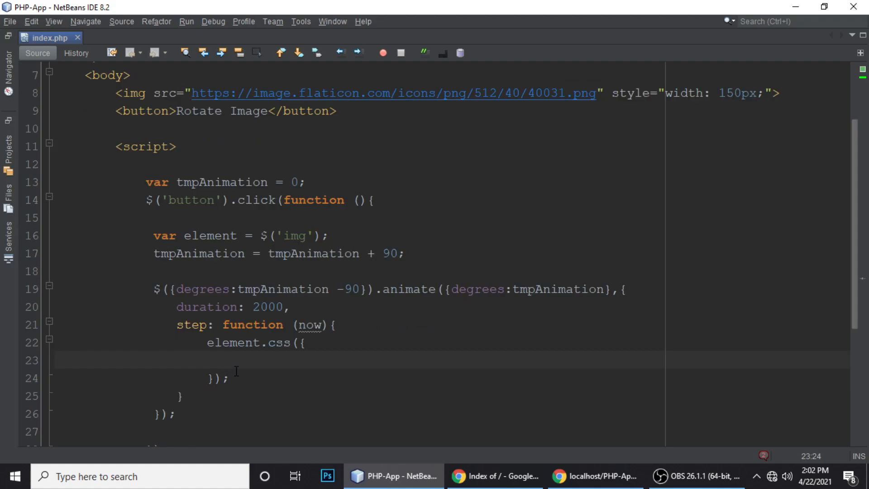
pyautogui.write('tra')
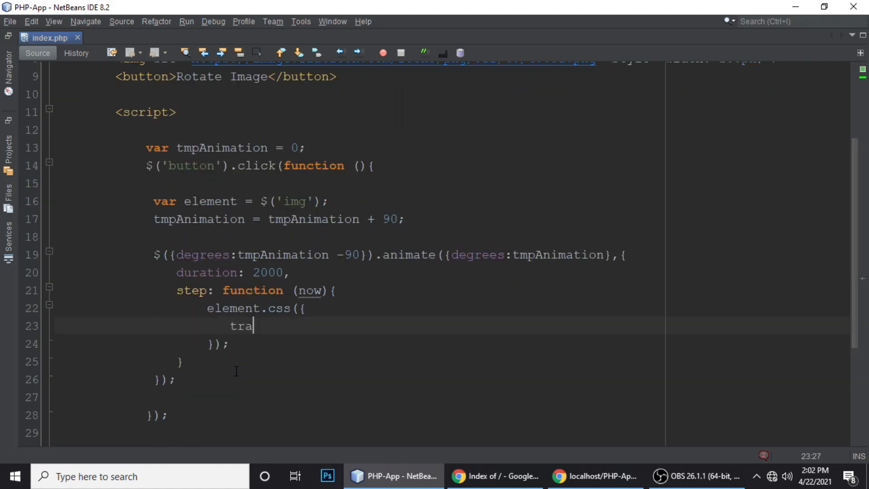
pyautogui.write('nsform')
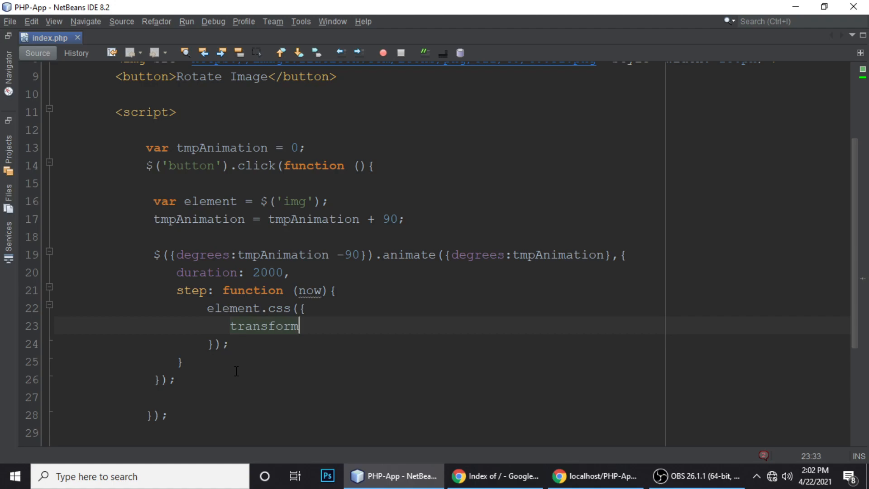
pyautogui.write(":''")
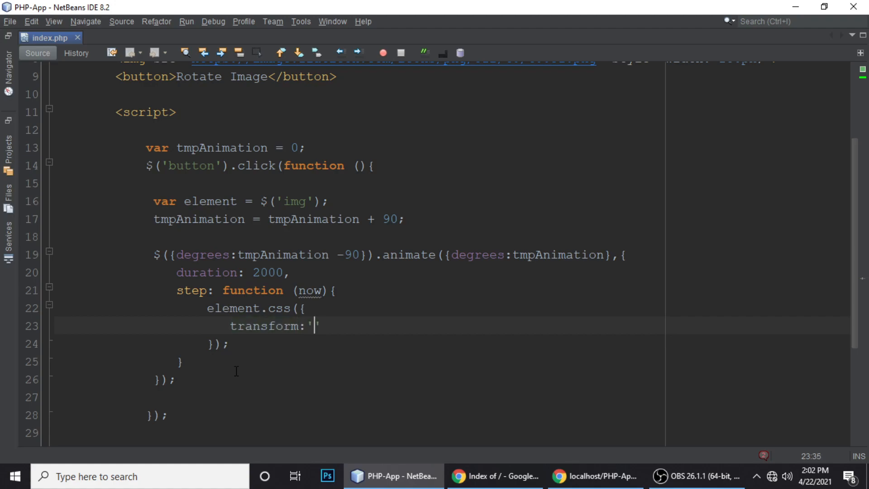
pyautogui.write('rot')
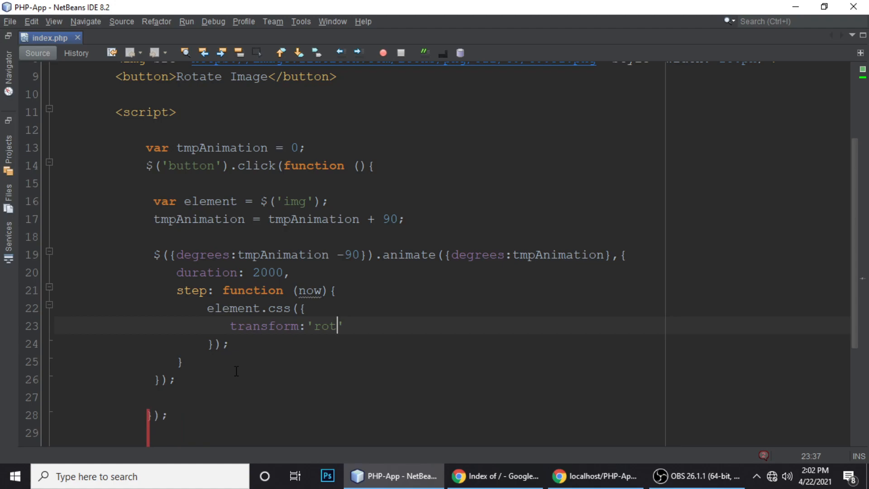
pyautogui.write('ate')
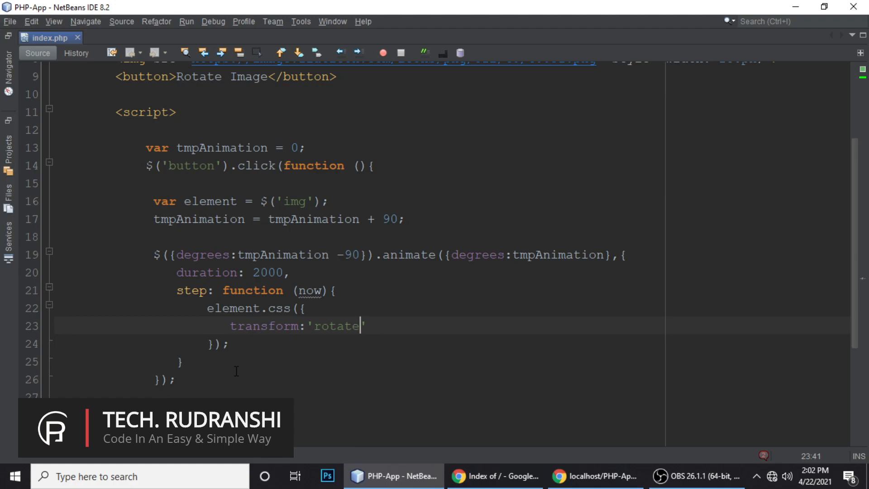
pyautogui.write('(')
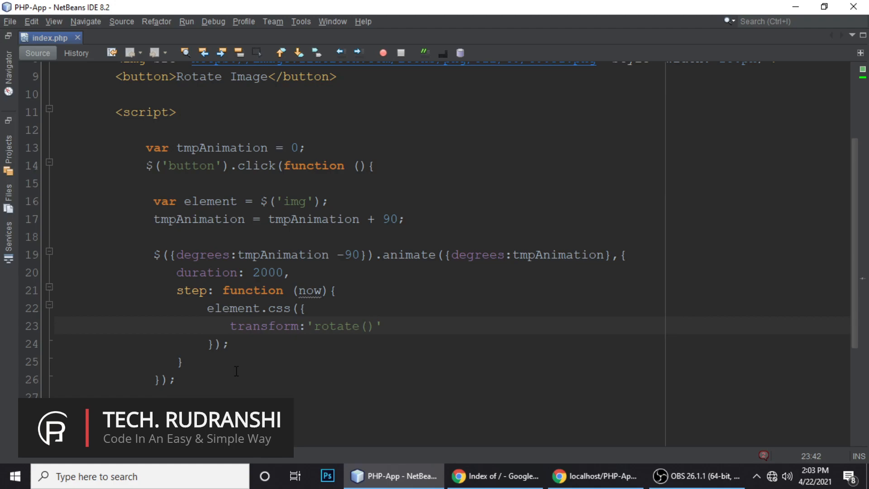
pyautogui.write("'''")
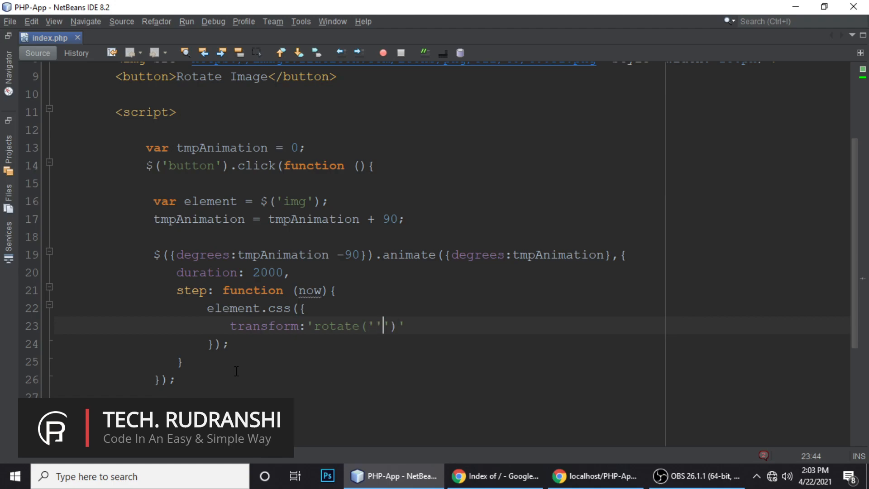
pyautogui.press('Backspace')
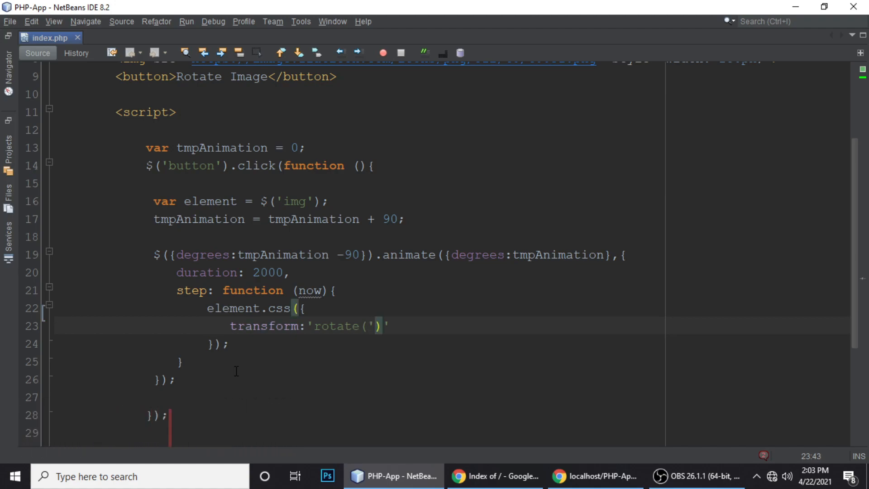
pyautogui.write('+')
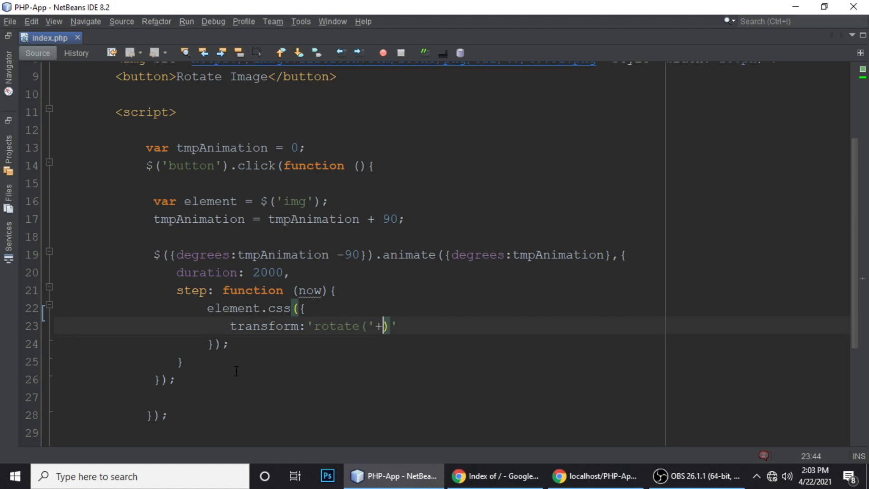
# - Complete the rotate value as now+ 'deg' and try the page in Chrome
pyautogui.doubleClick(310, 291)
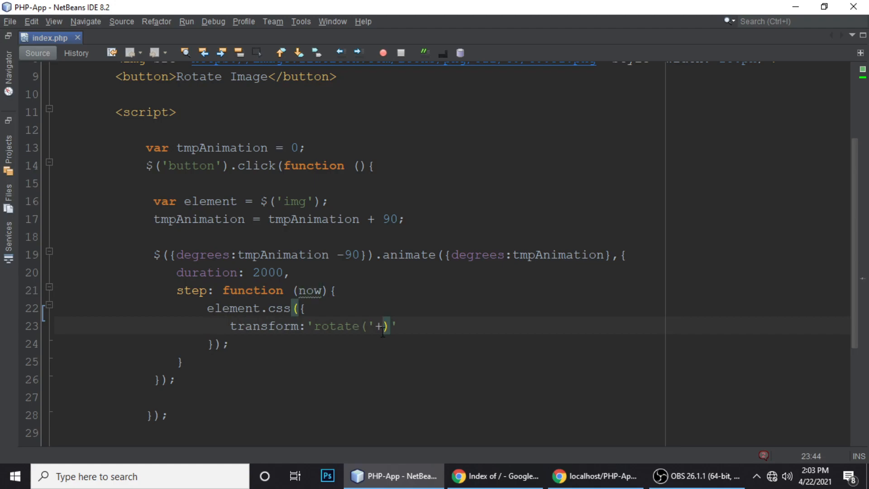
pyautogui.write('now+')
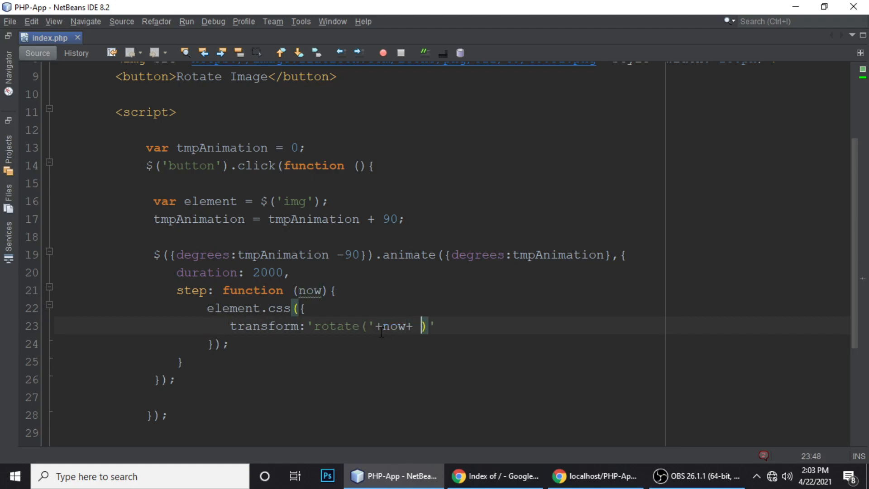
pyautogui.write("d'")
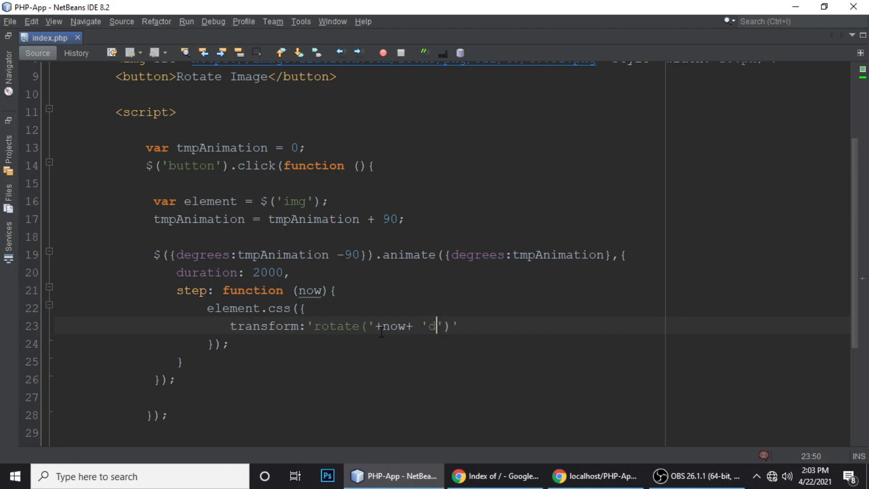
pyautogui.write('eg')
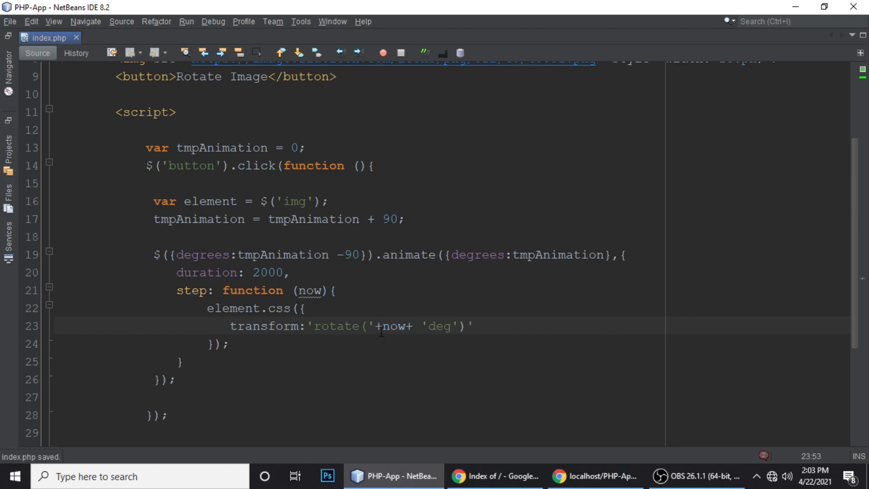
pyautogui.click(595, 476)
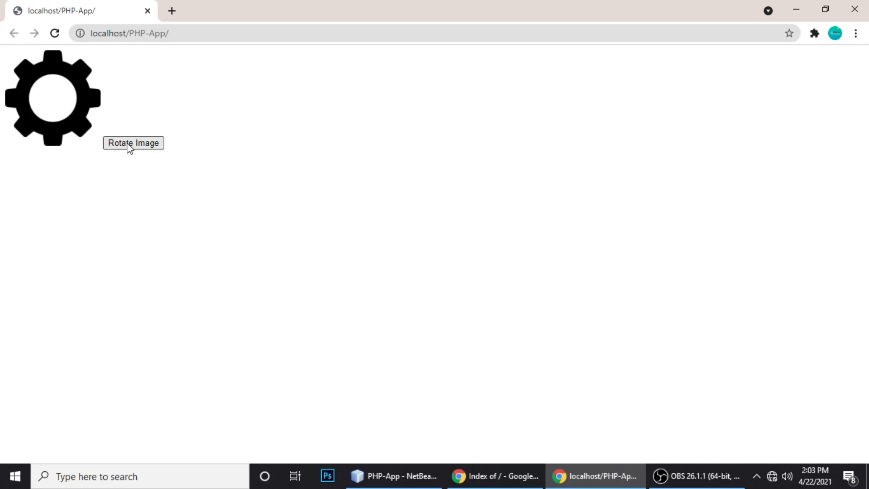
pyautogui.moveTo(382, 379)
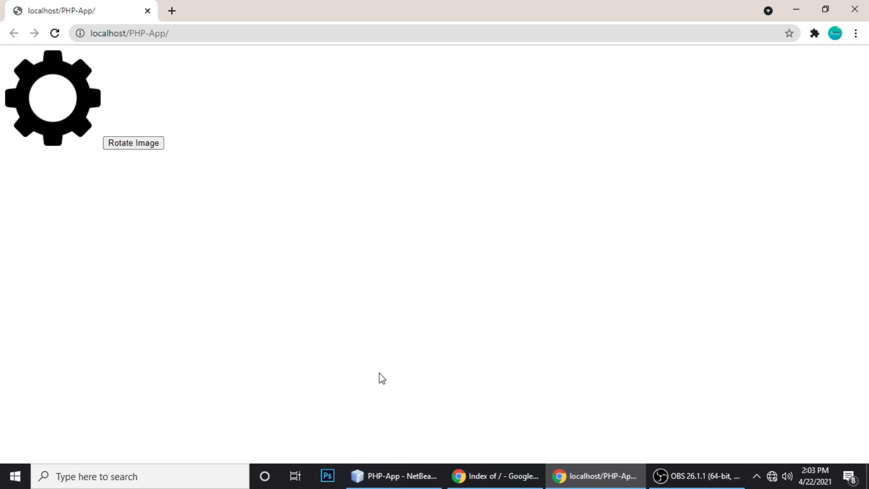
pyautogui.click(394, 476)
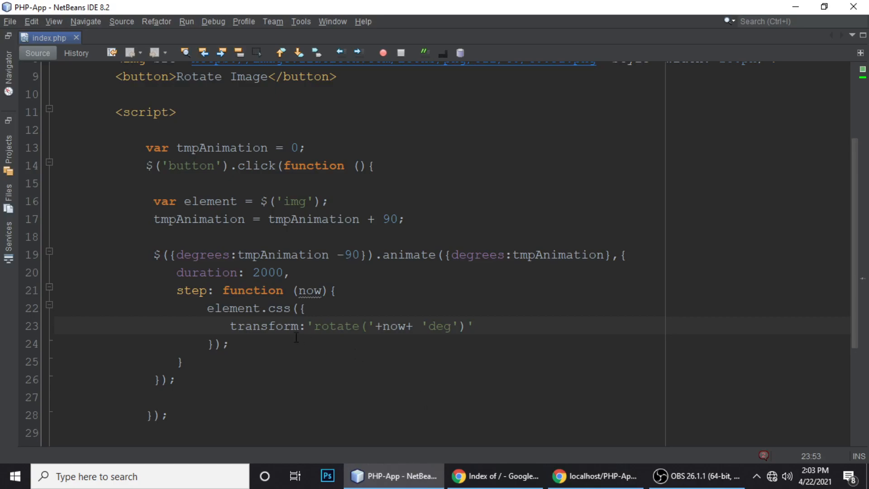
# - Save index.php and auto-format the script so spacing is consistent
pyautogui.doubleClick(310, 290)
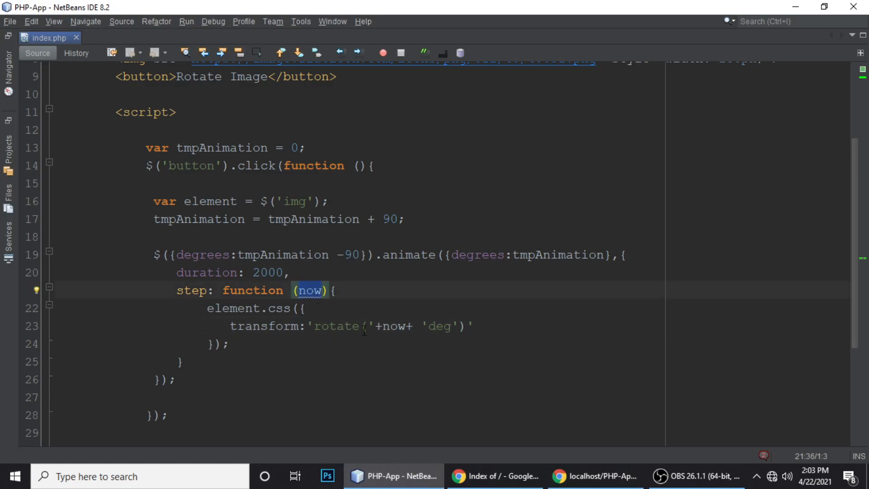
pyautogui.click(391, 354)
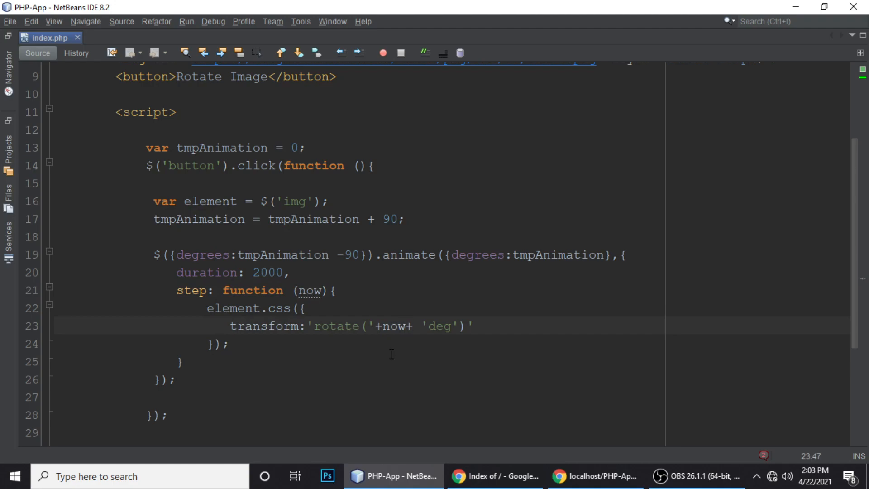
pyautogui.press('ctrl+s')
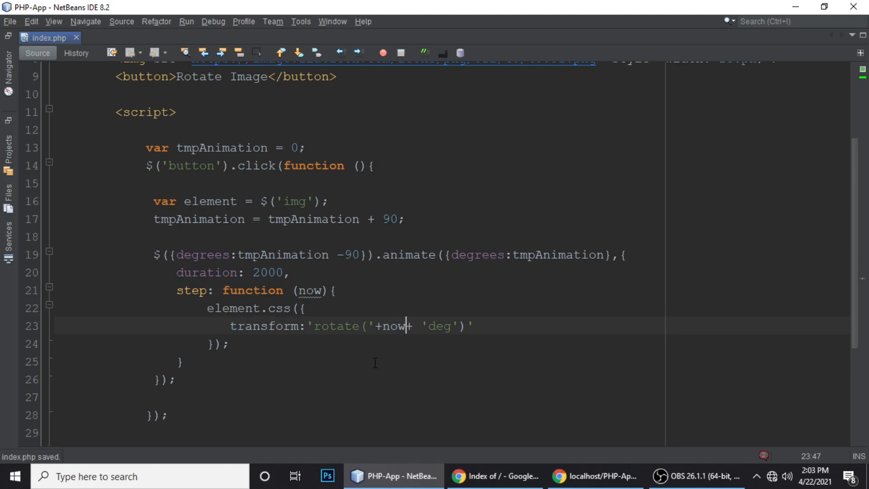
pyautogui.moveTo(359, 337)
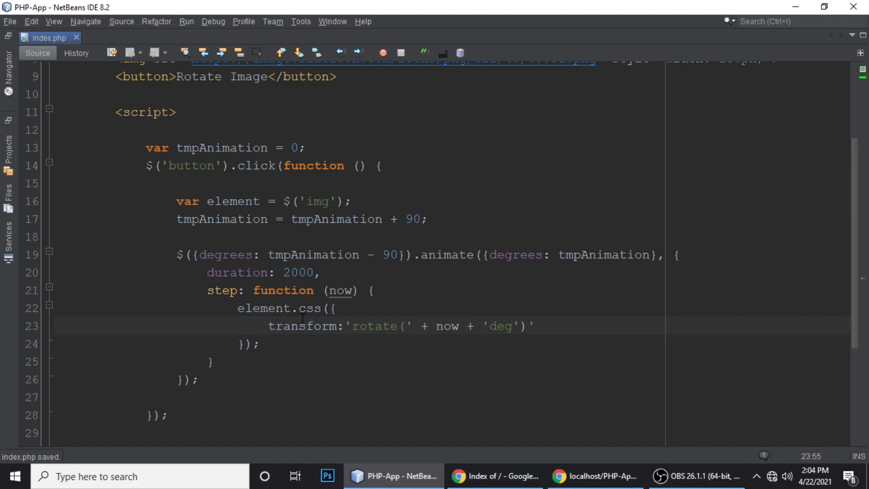
pyautogui.doubleClick(237, 272)
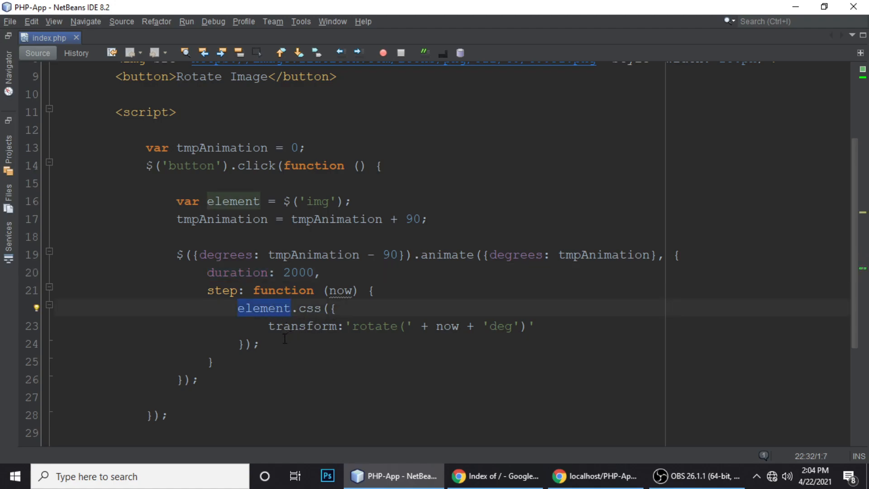
# - Reload the page in Chrome and trigger the gear rotation
pyautogui.click(596, 476)
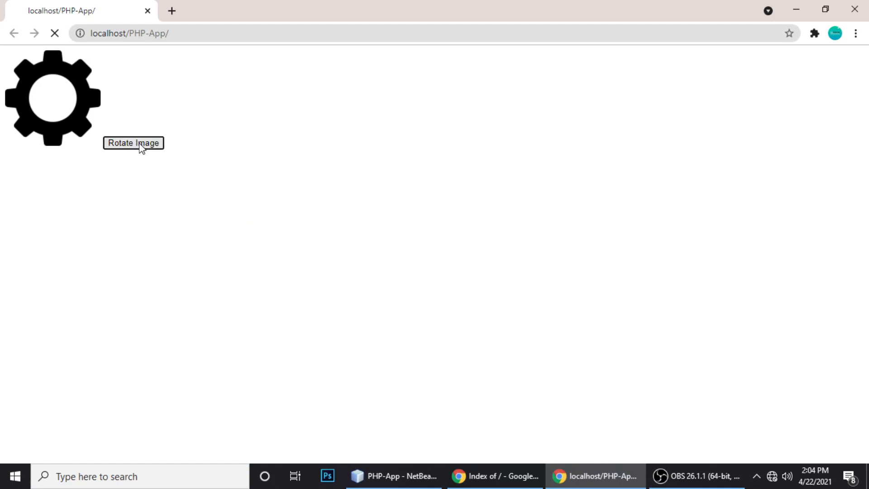
pyautogui.click(134, 143)
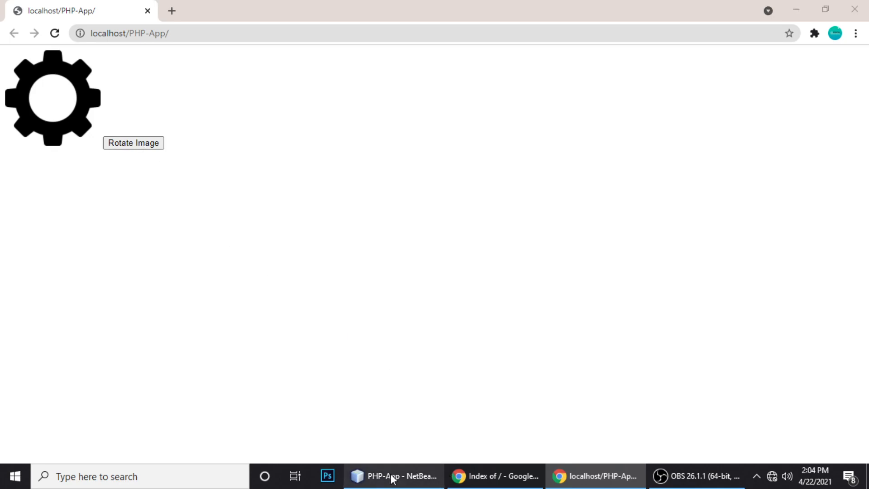
pyautogui.click(394, 477)
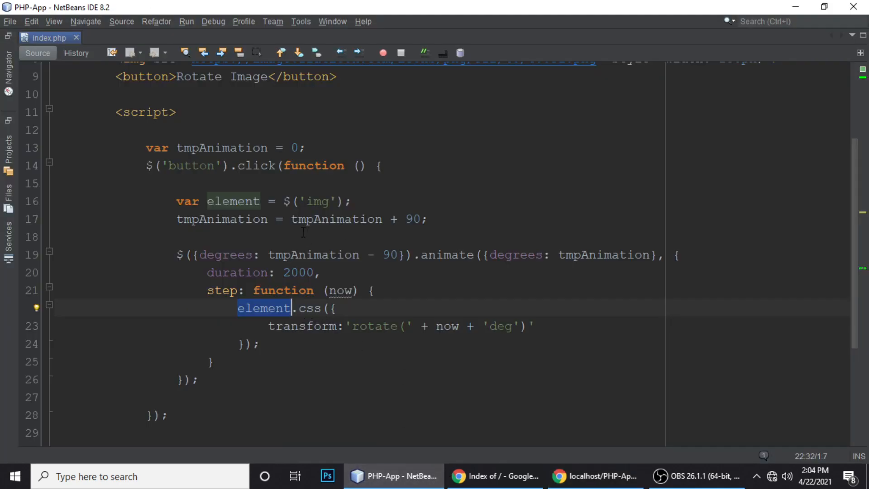
pyautogui.moveTo(250, 233)
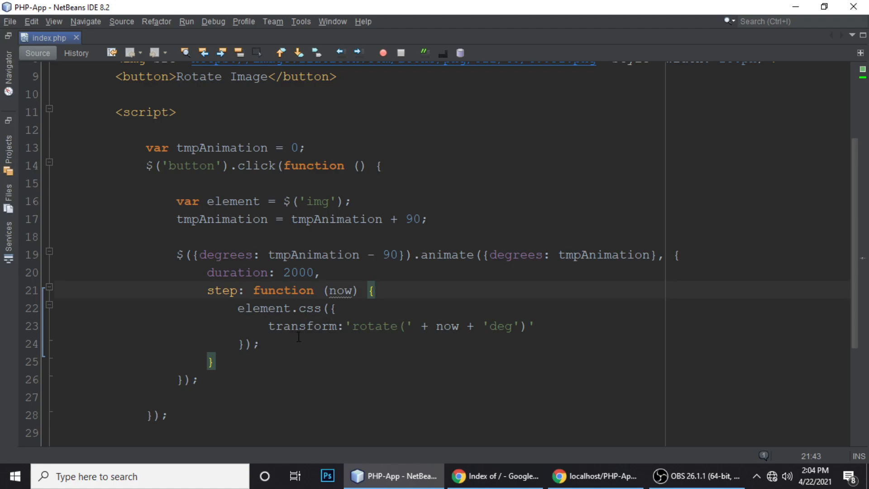
# - Make line 23 read 'rotate(' + now + 'deg)' and bring up the test page in Chrome
pyautogui.click(376, 290)
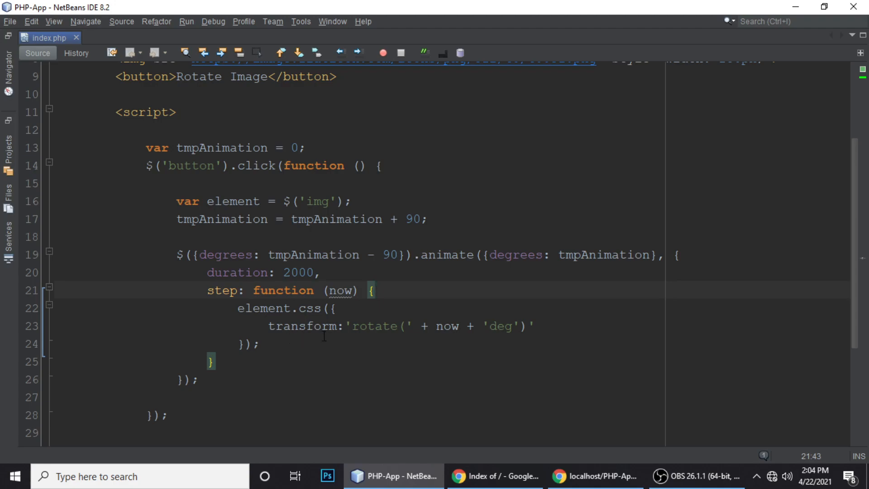
pyautogui.moveTo(356, 336)
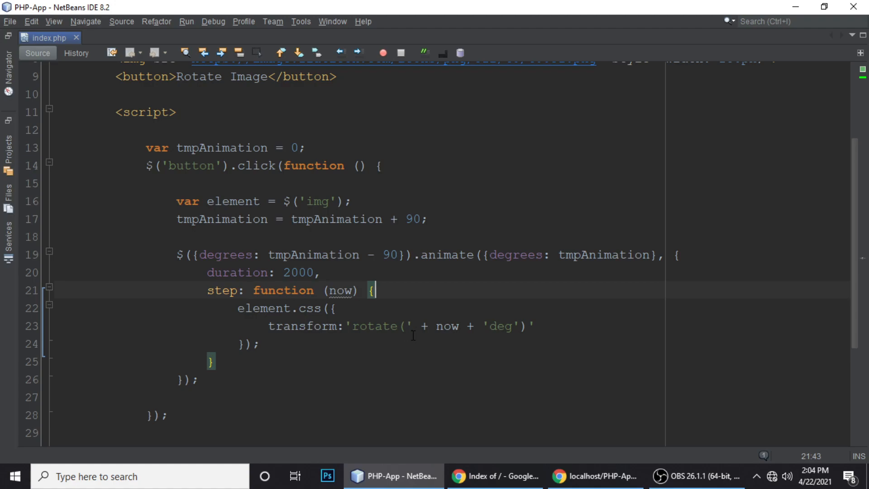
pyautogui.moveTo(448, 336)
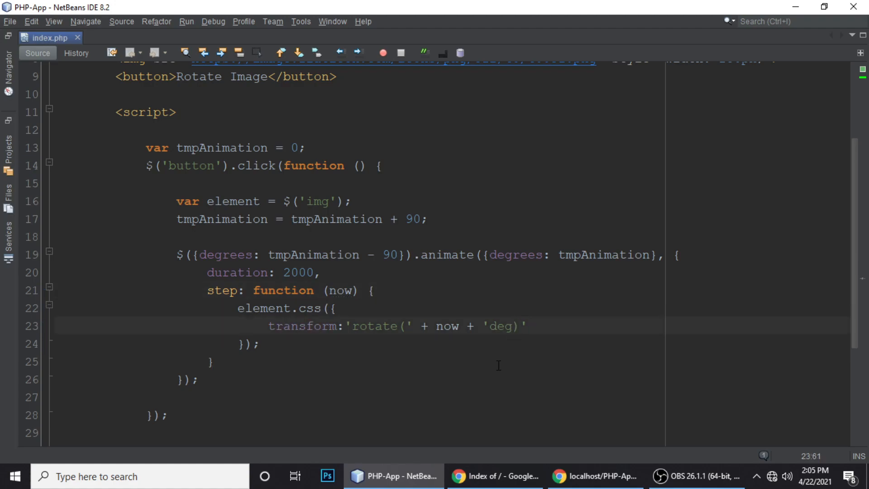
pyautogui.click(595, 476)
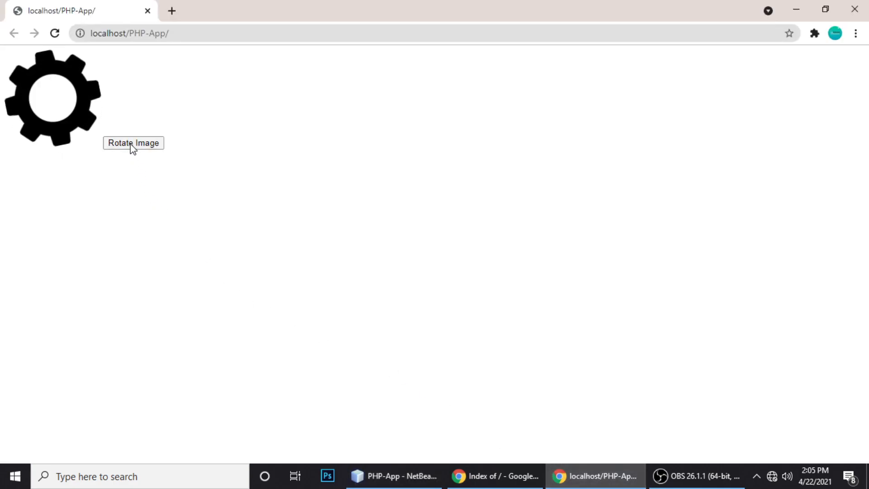
# - Rotate the gear image twice with Rotate Image, confirming each click turns it another 90 degrees
pyautogui.click(134, 142)
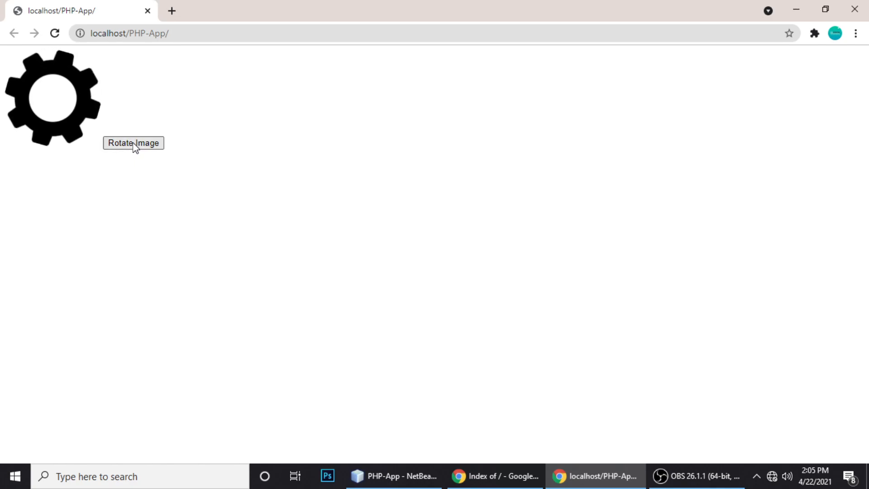
pyautogui.click(133, 142)
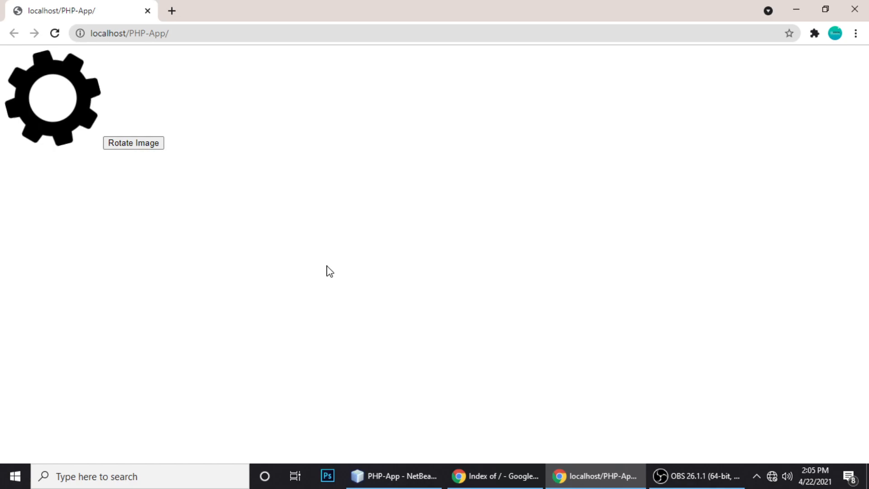